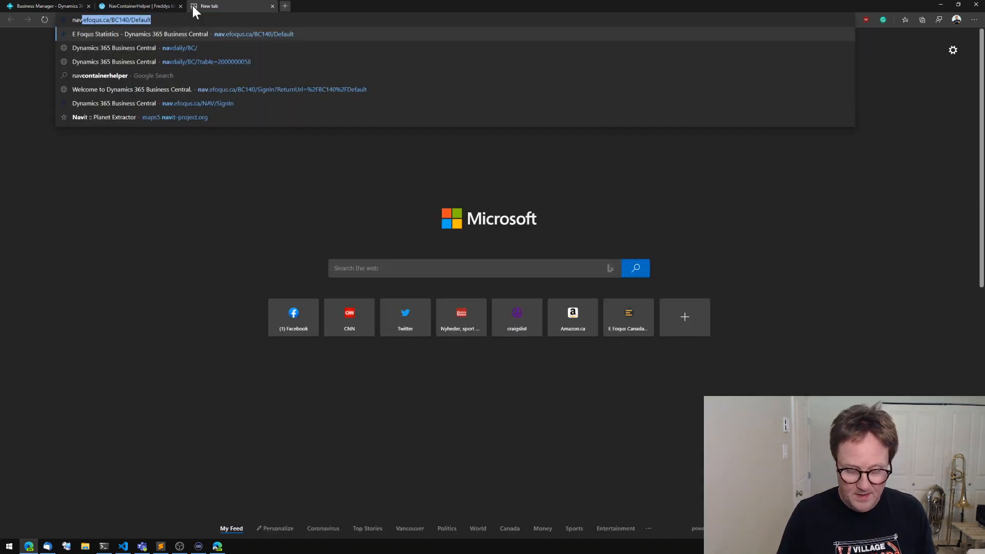
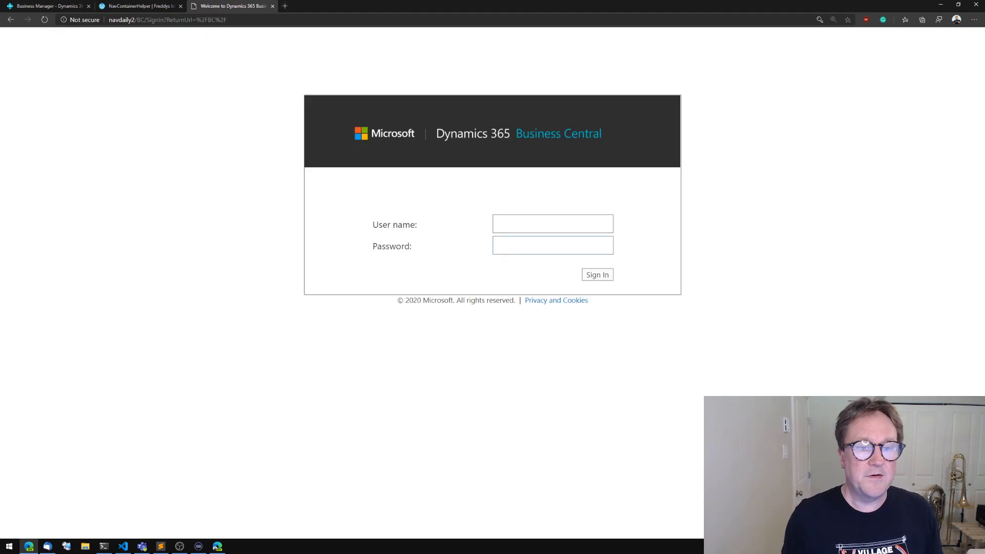
# Sign in to the local navdaily2 Business Central page in Edge with user name and password.
pyautogui.click(596, 274)
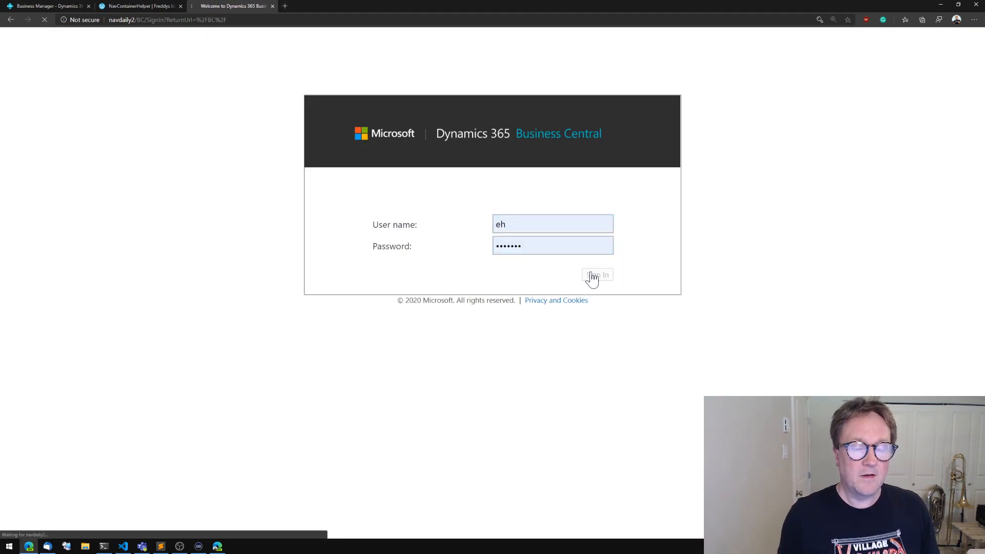
pyautogui.click(597, 276)
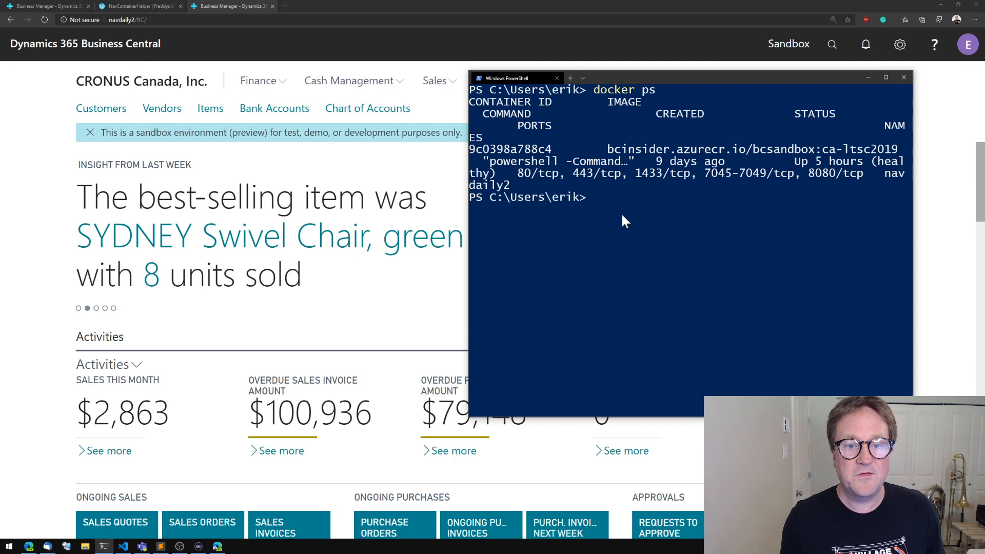
pyautogui.moveTo(649, 264)
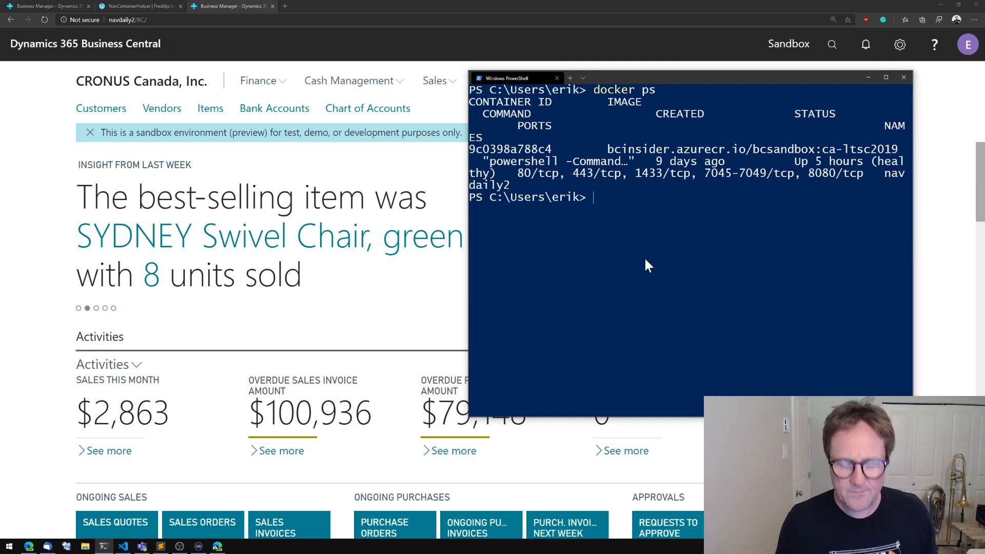
pyautogui.moveTo(914, 262)
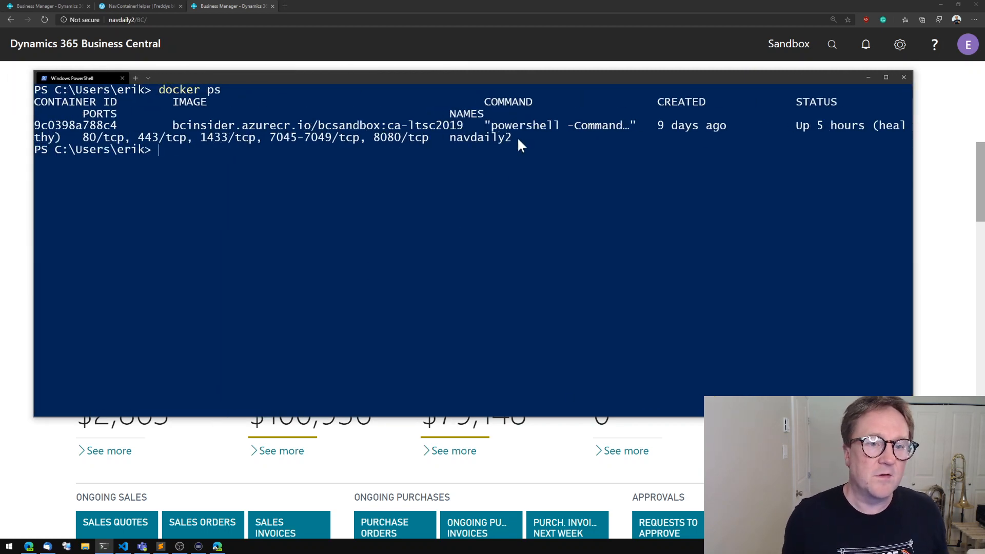
pyautogui.moveTo(502, 249)
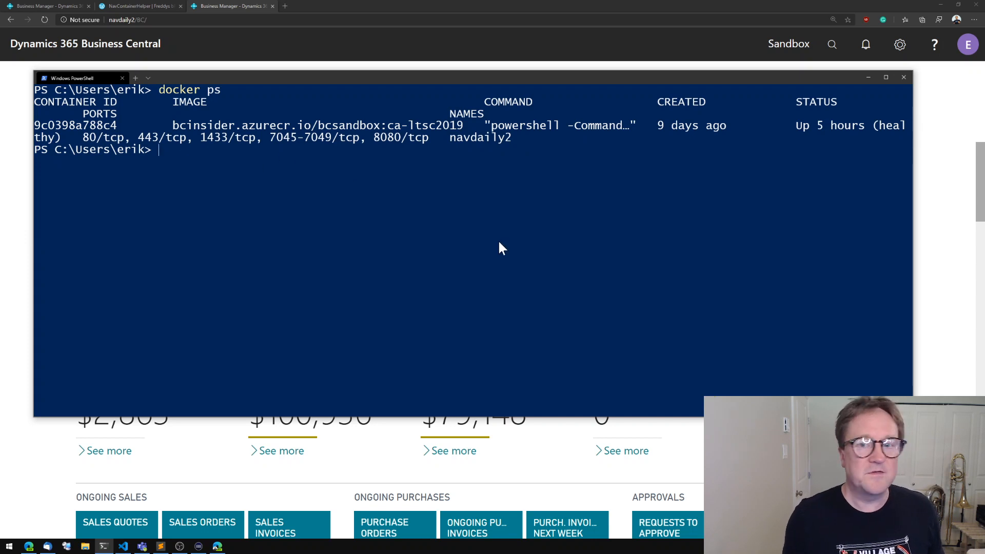
# Ping navdaily2 in PowerShell to confirm replies from 172.19.64.91, then return to Edge.
pyautogui.write('ping')
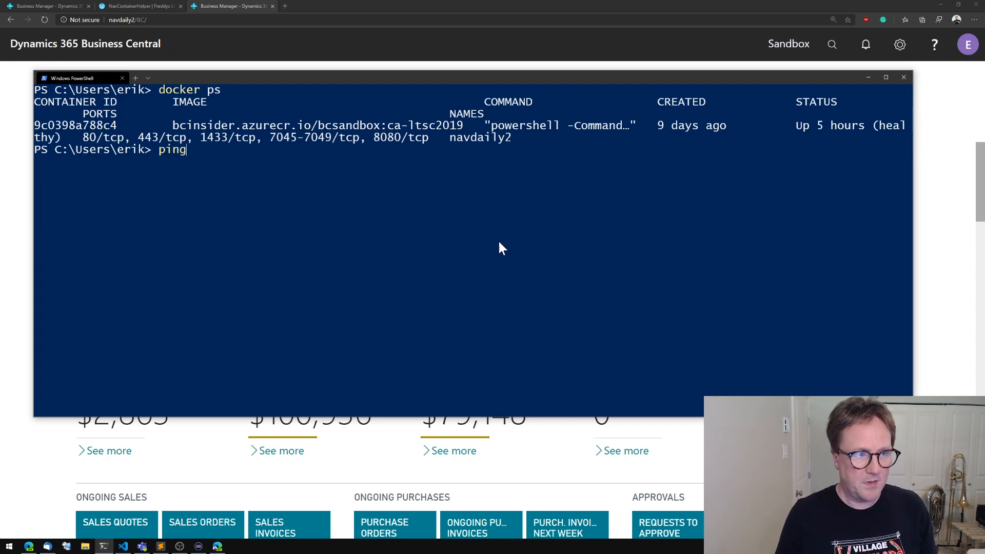
pyautogui.write('navdaily2')
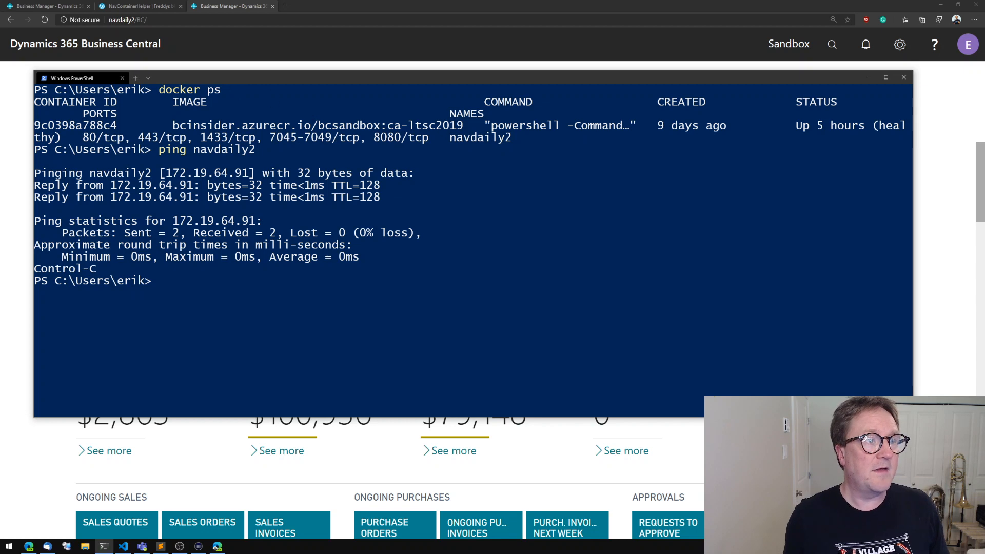
pyautogui.click(139, 6)
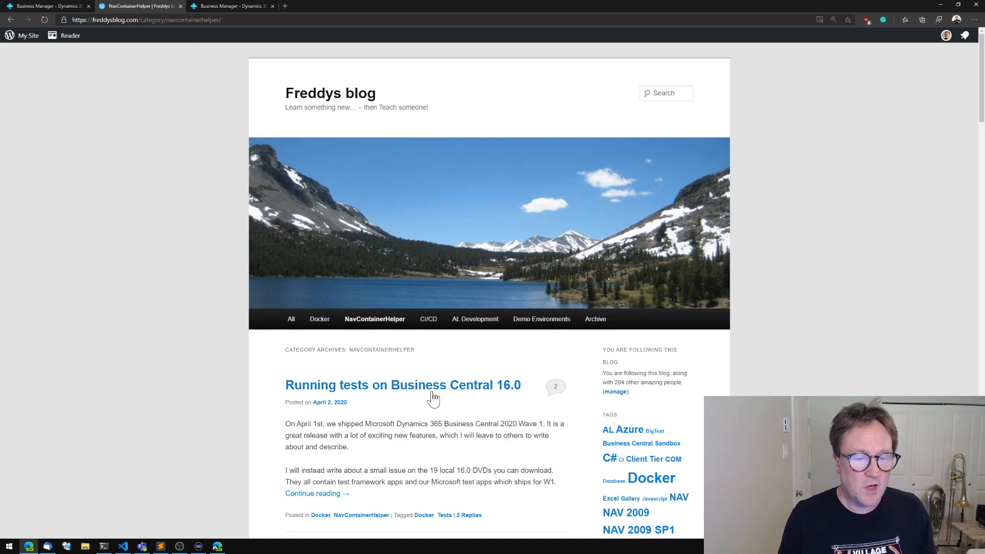
pyautogui.scroll(-3)
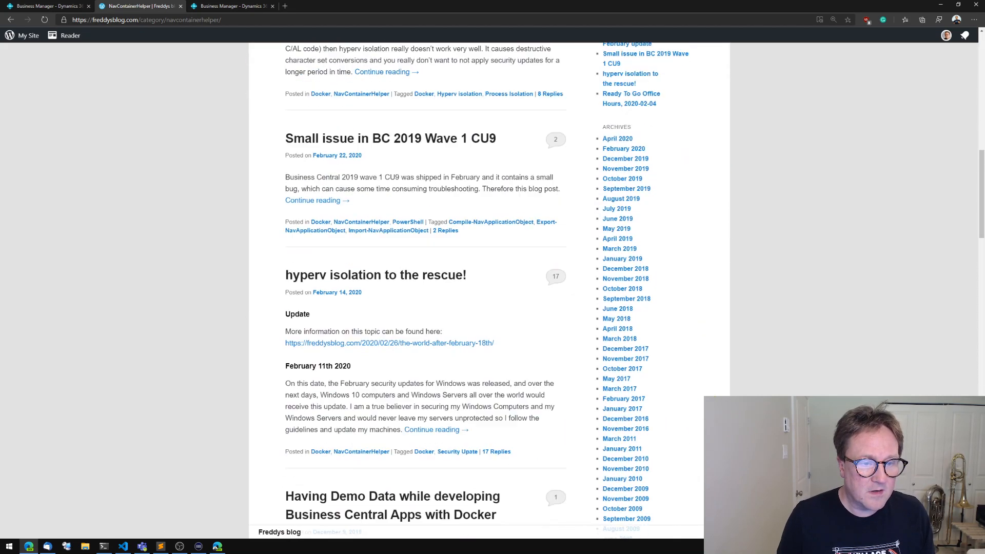
pyautogui.scroll(-3)
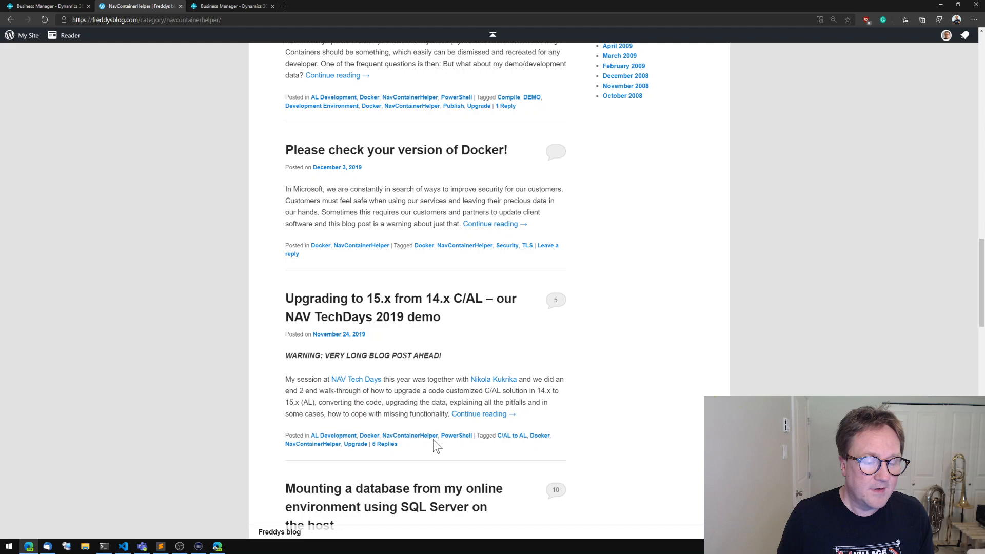
pyautogui.scroll(-3)
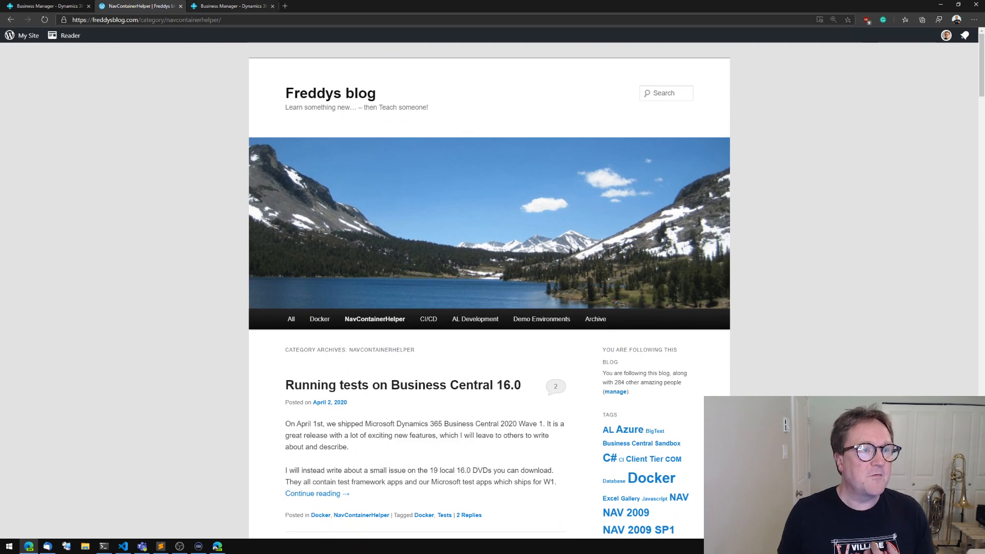
pyautogui.click(231, 6)
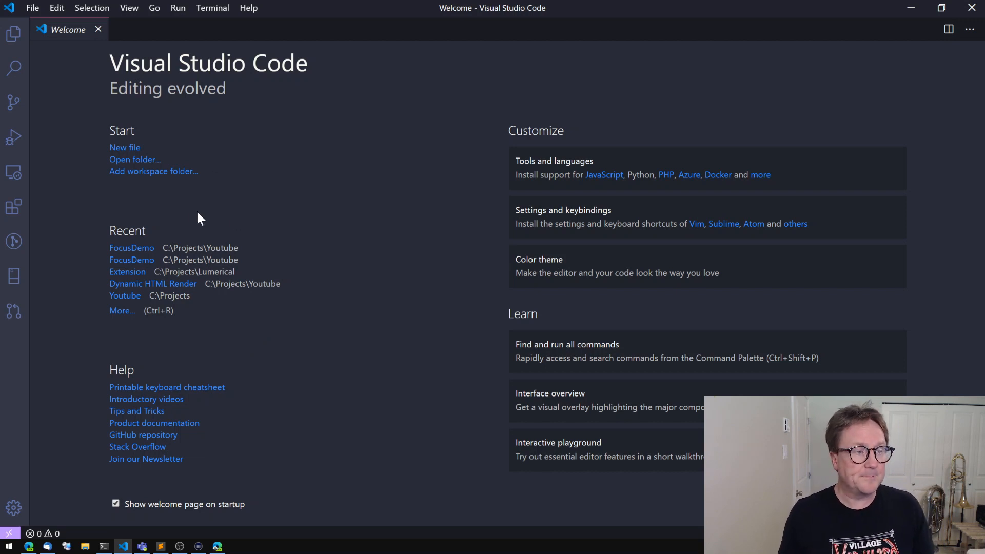
pyautogui.moveTo(14, 207)
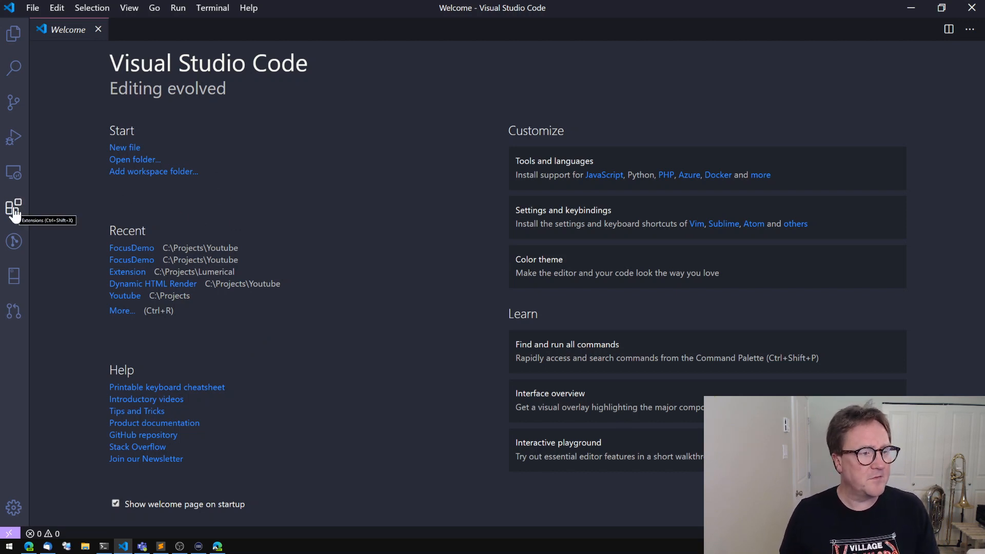
pyautogui.moveTo(226, 213)
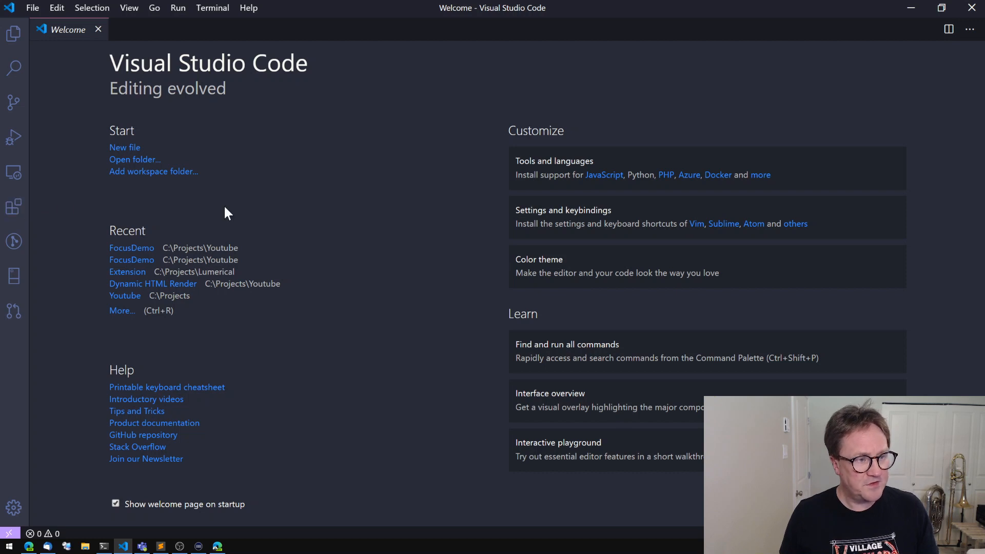
pyautogui.moveTo(132, 171)
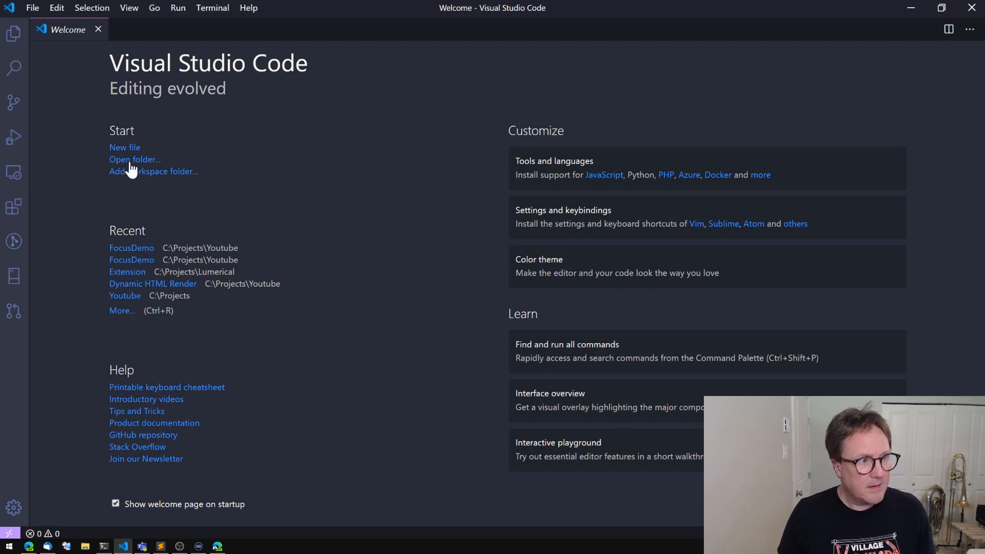
# Show the installed extensions list, including AL Language, from the activity bar.
pyautogui.click(14, 207)
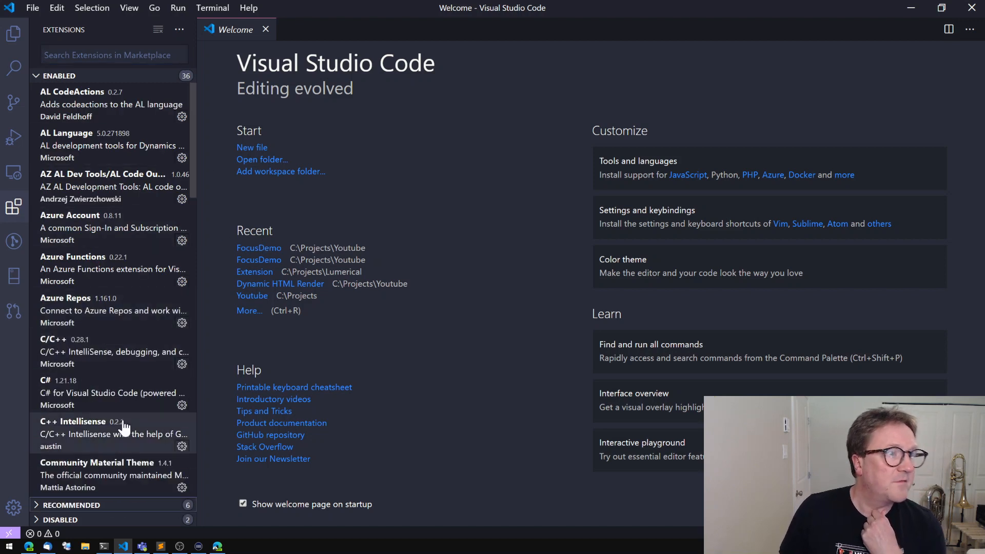
# Scroll the enabled extensions to reveal CRS AL Language, PowerShell and SQL Server.
pyautogui.scroll(-3)
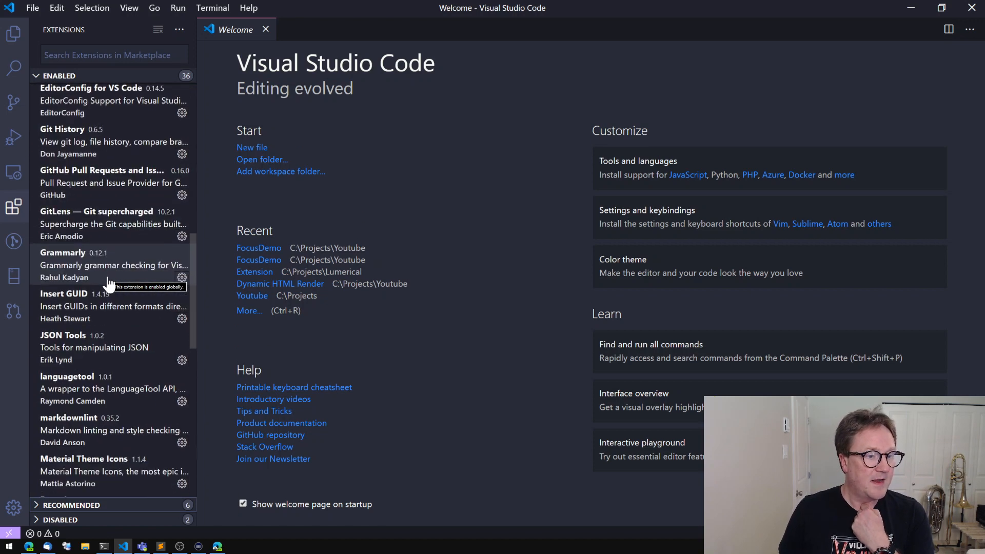
pyautogui.scroll(-3)
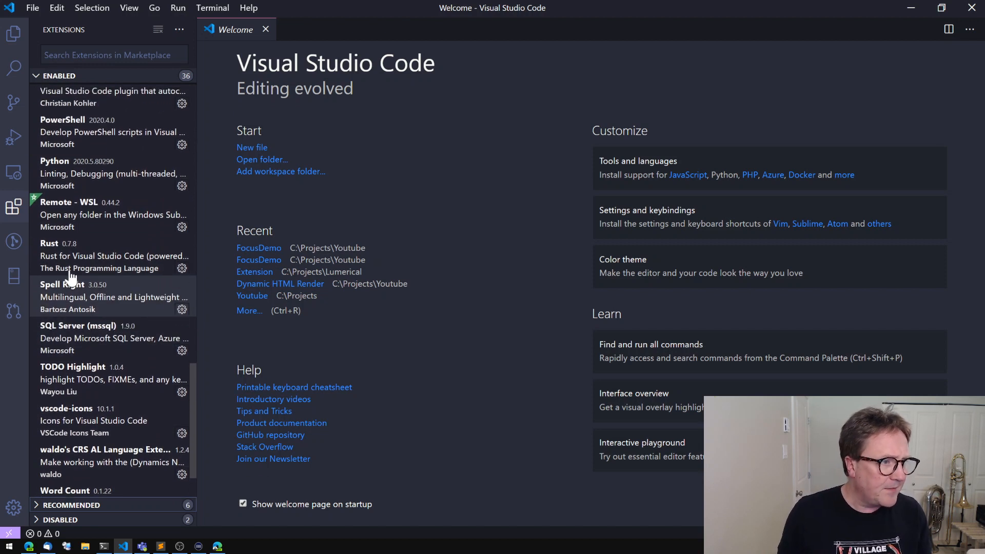
pyautogui.moveTo(76, 261)
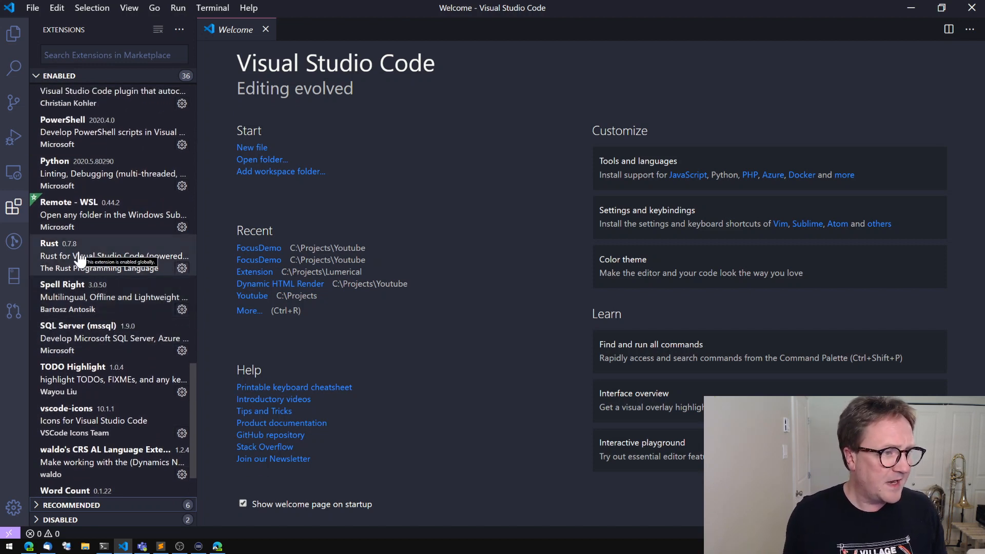
pyautogui.moveTo(87, 210)
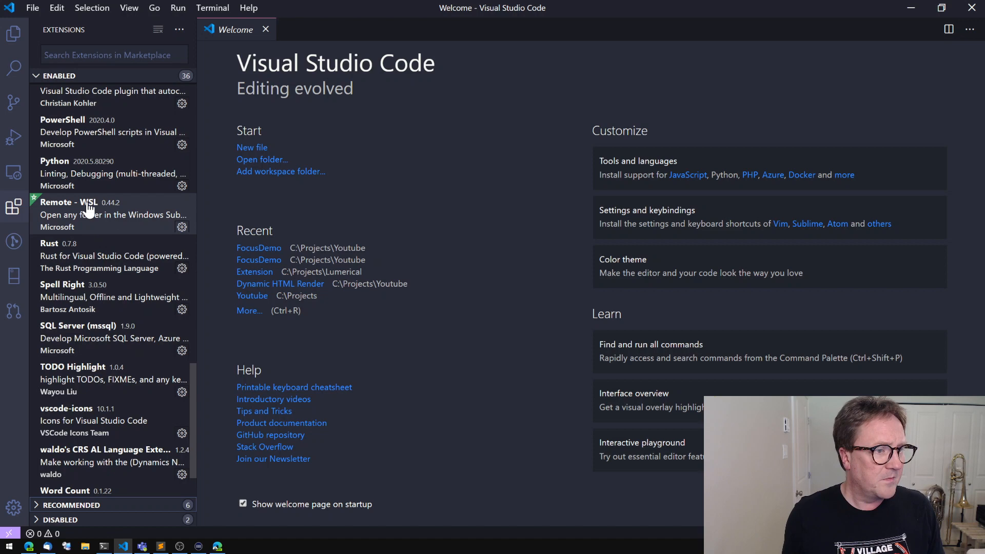
pyautogui.moveTo(110, 238)
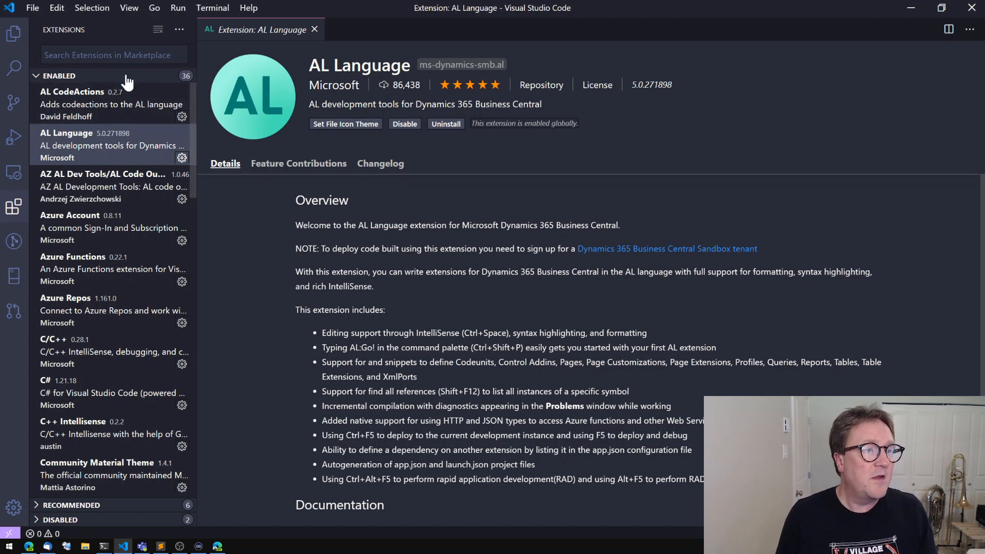
# Search the extension marketplace for 'al lan' to find AL Language.
pyautogui.click(113, 55)
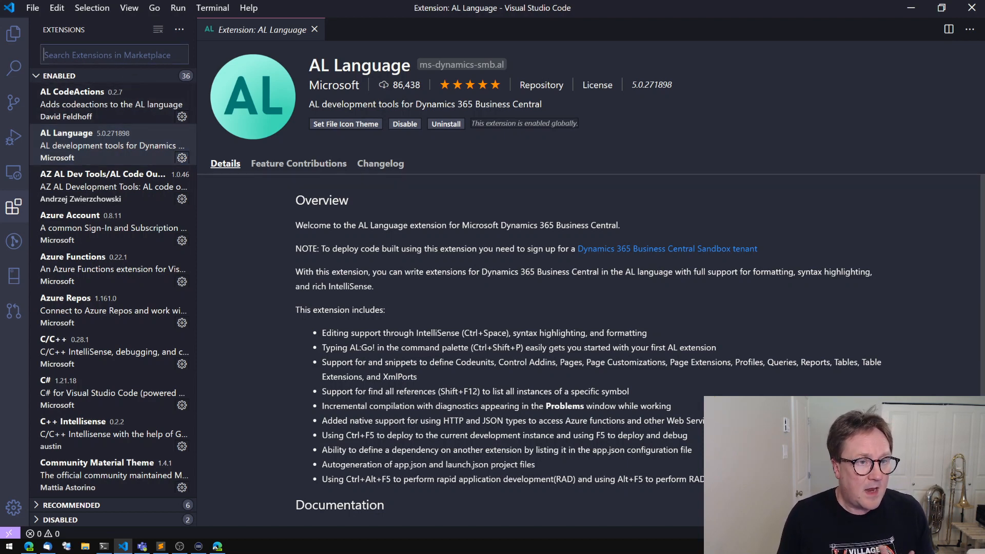
pyautogui.write('al language')
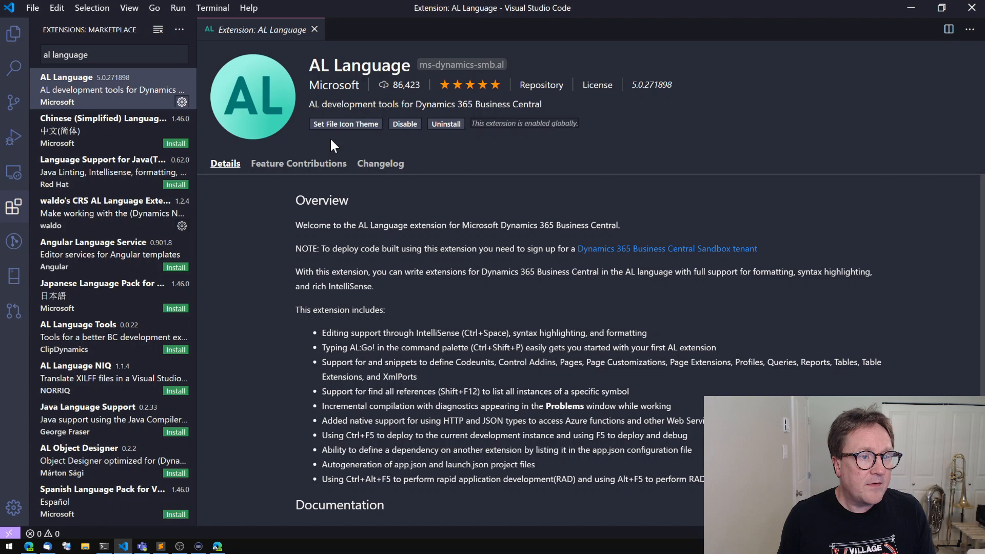
pyautogui.moveTo(183, 208)
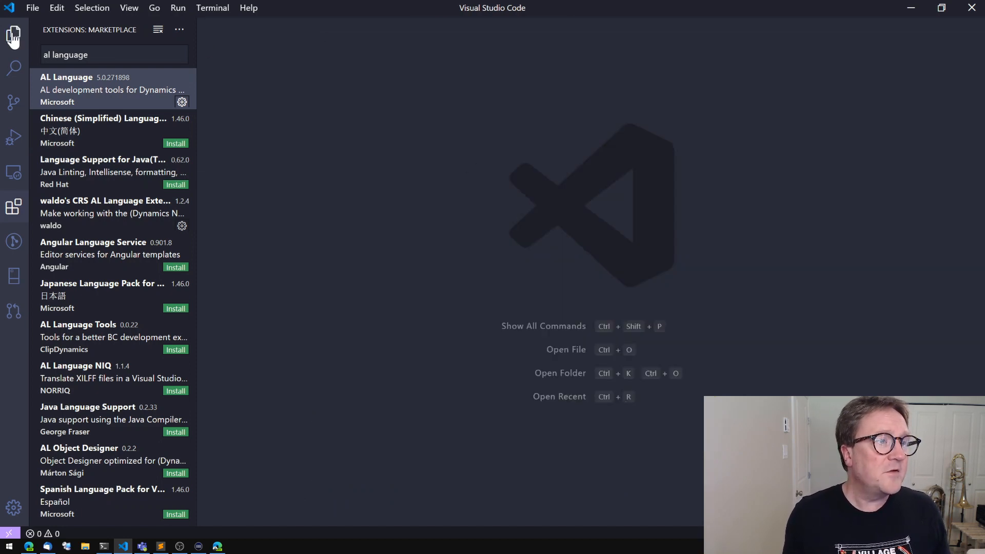
# Show the Explorer and start the AL: Go! command from the Command Palette.
pyautogui.click(14, 33)
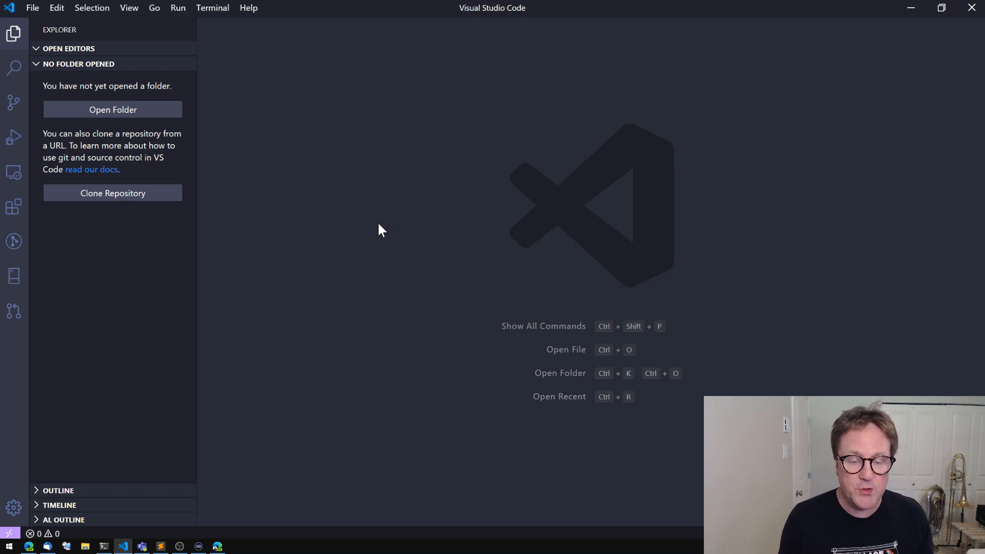
pyautogui.moveTo(206, 34)
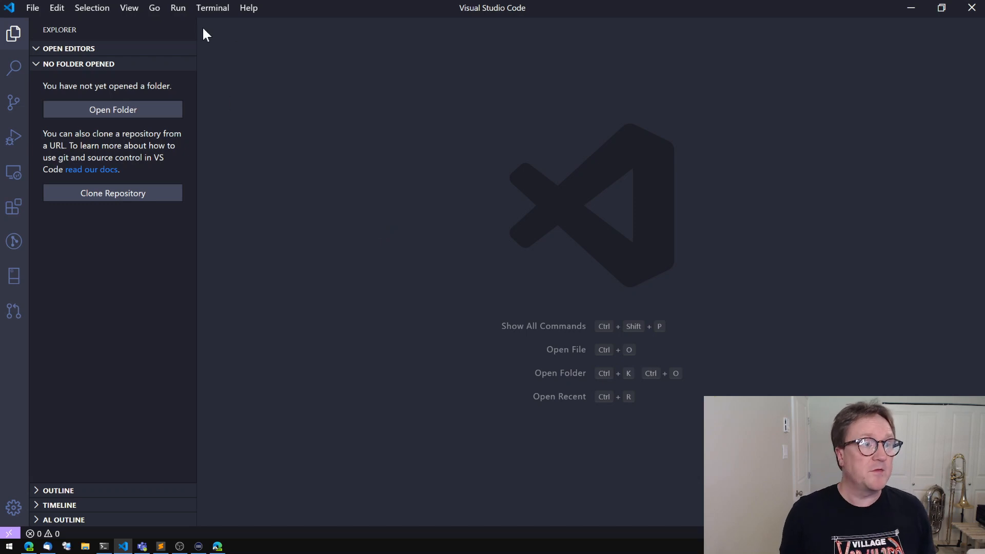
pyautogui.click(154, 8)
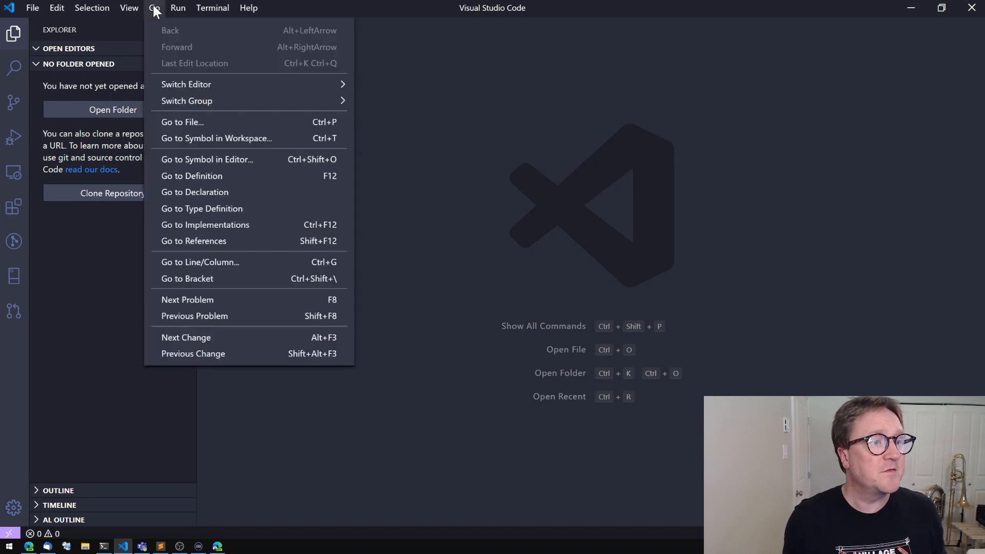
pyautogui.click(129, 7)
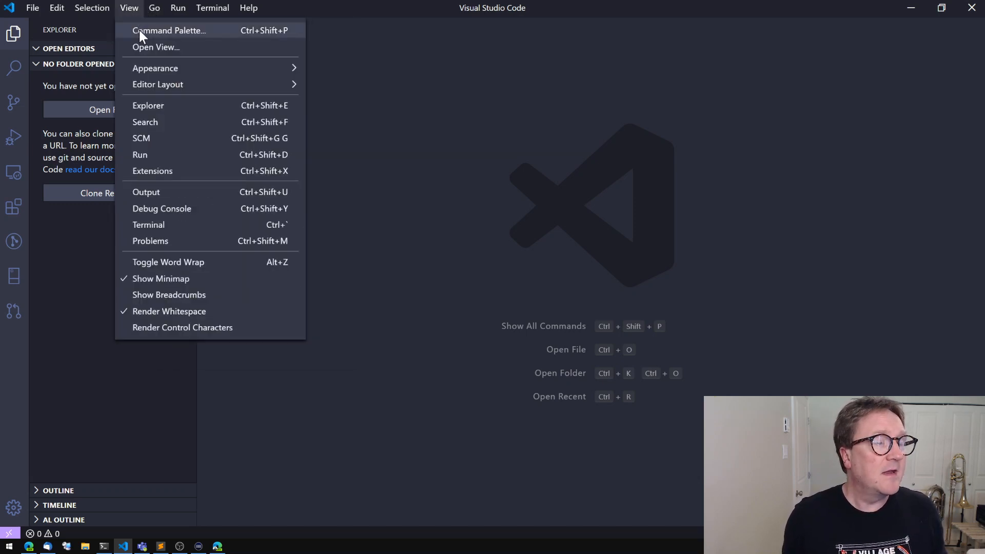
pyautogui.moveTo(190, 36)
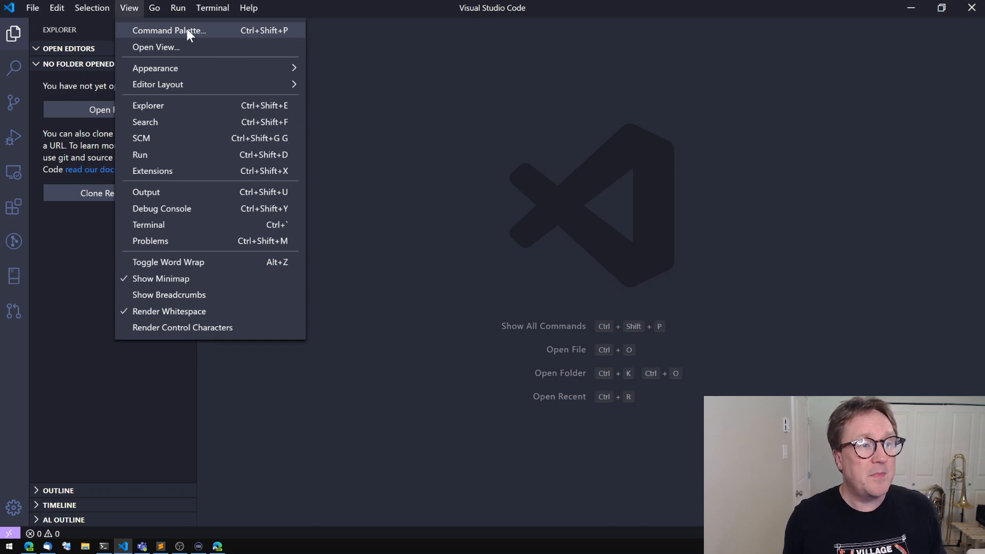
pyautogui.moveTo(252, 36)
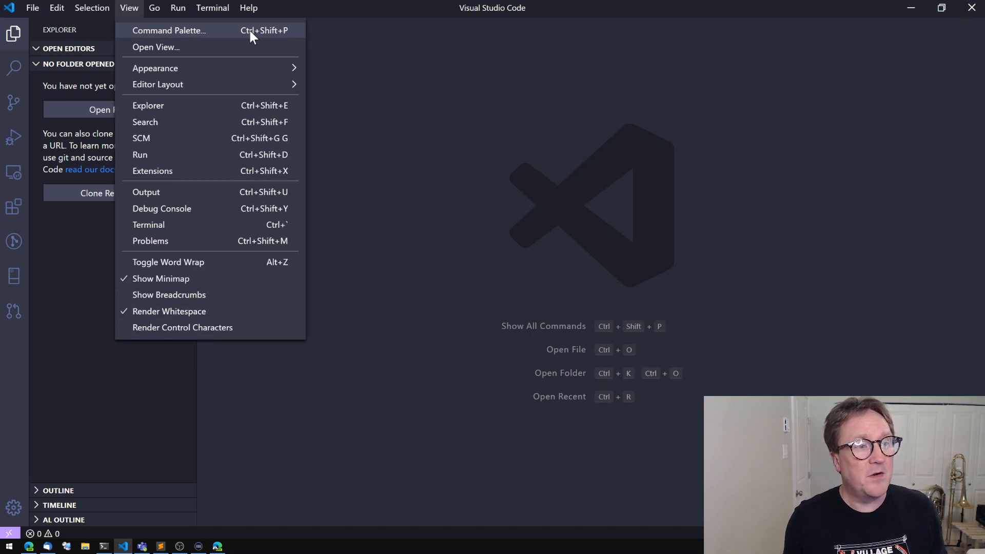
pyautogui.moveTo(220, 38)
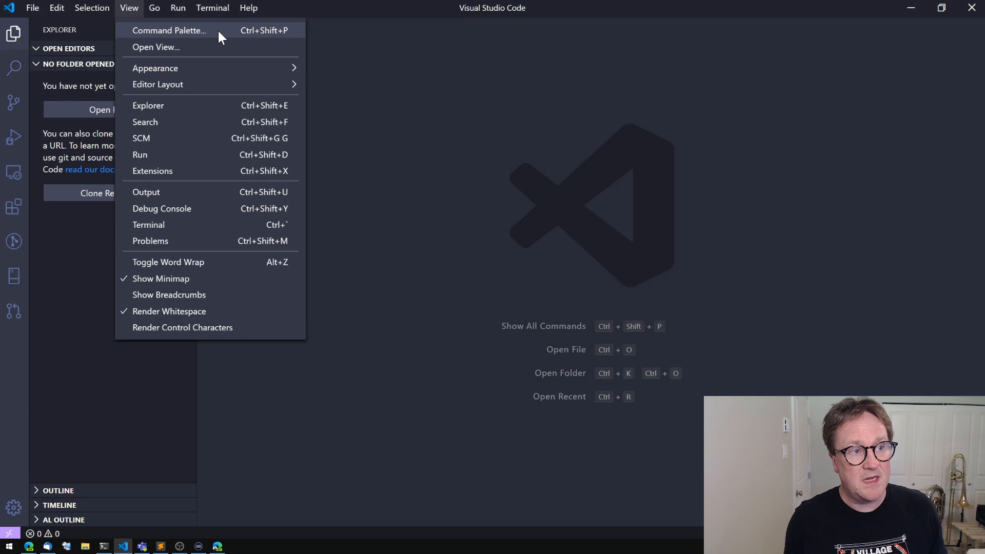
pyautogui.click(169, 30)
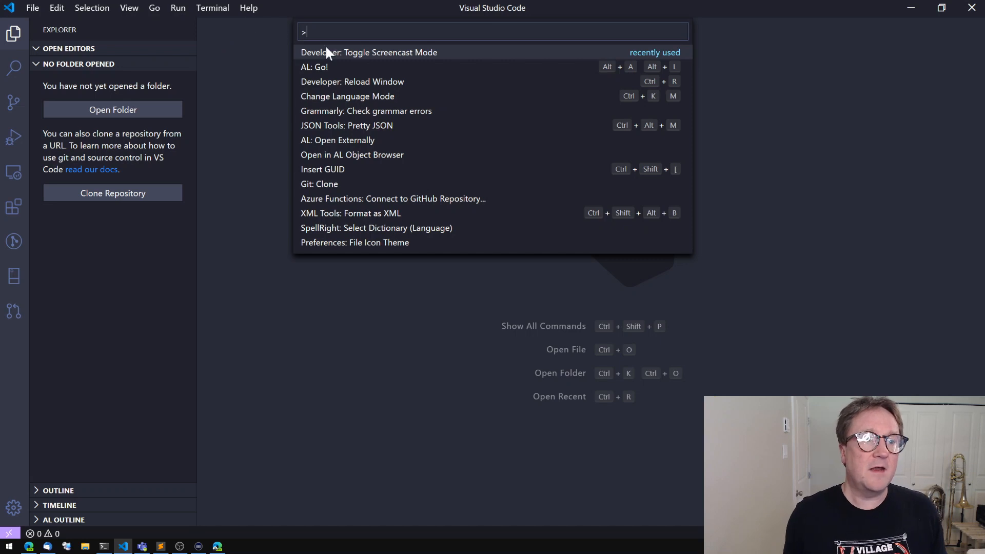
pyautogui.write('al')
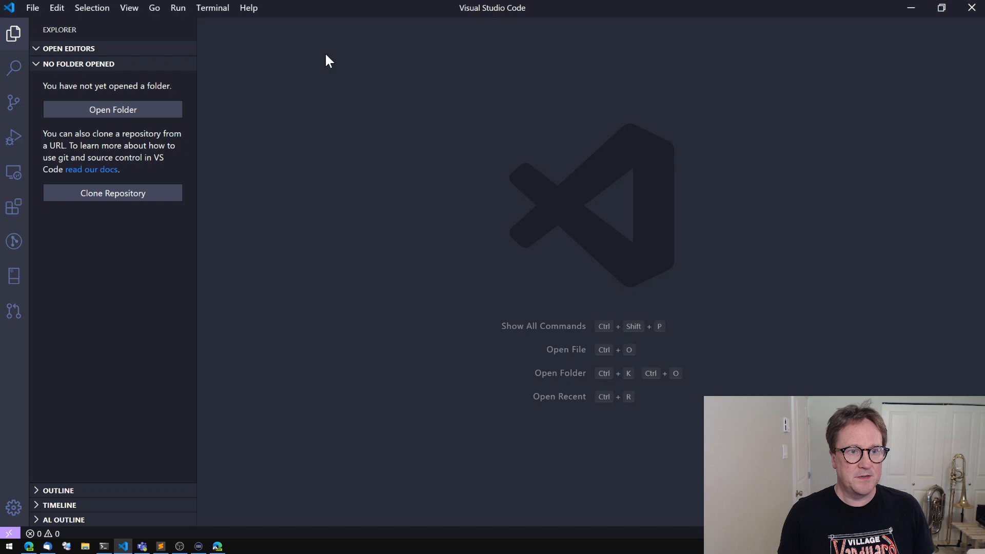
# Enter C:\Projects\Youtube\Video3\ as the new project folder path.
pyautogui.write('c:\\')
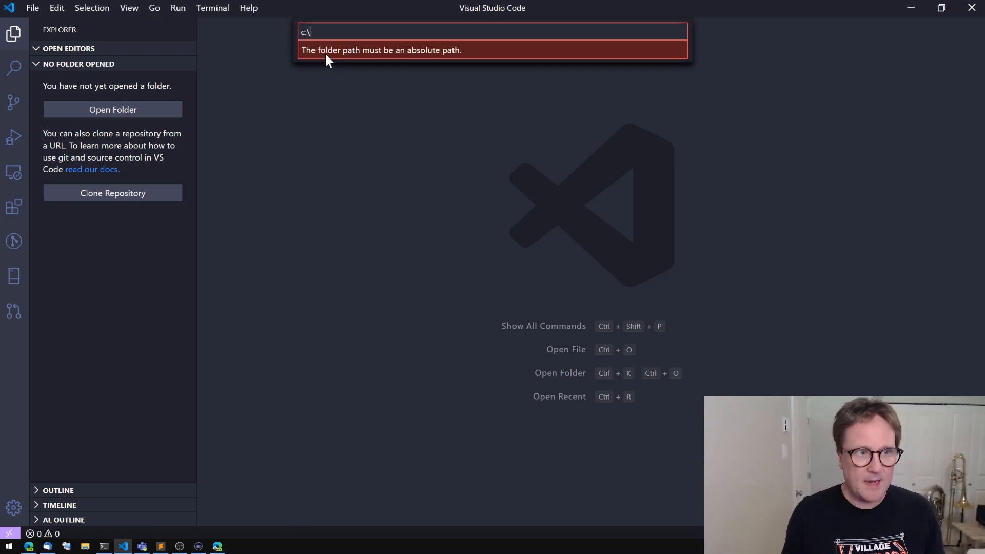
pyautogui.write('Poe')
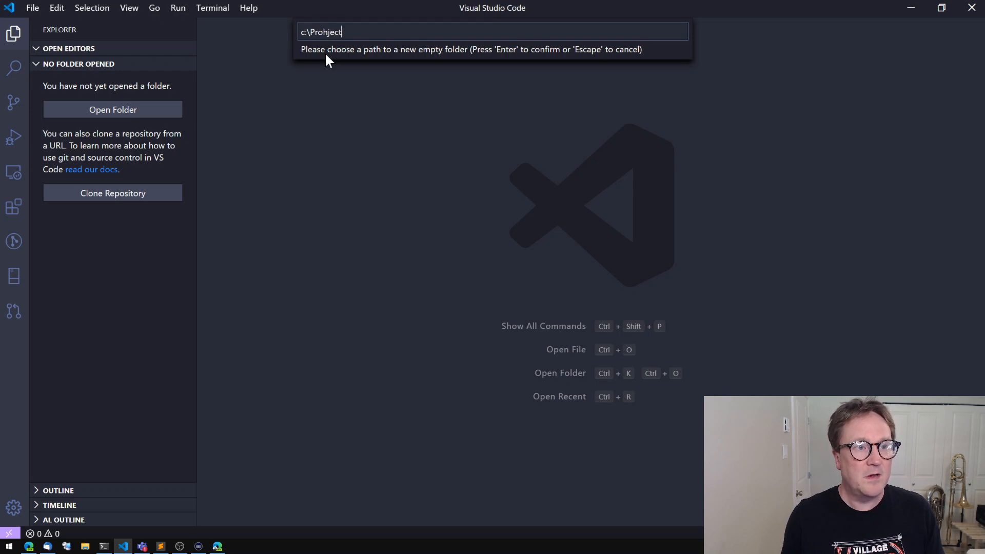
pyautogui.press('Backspace')
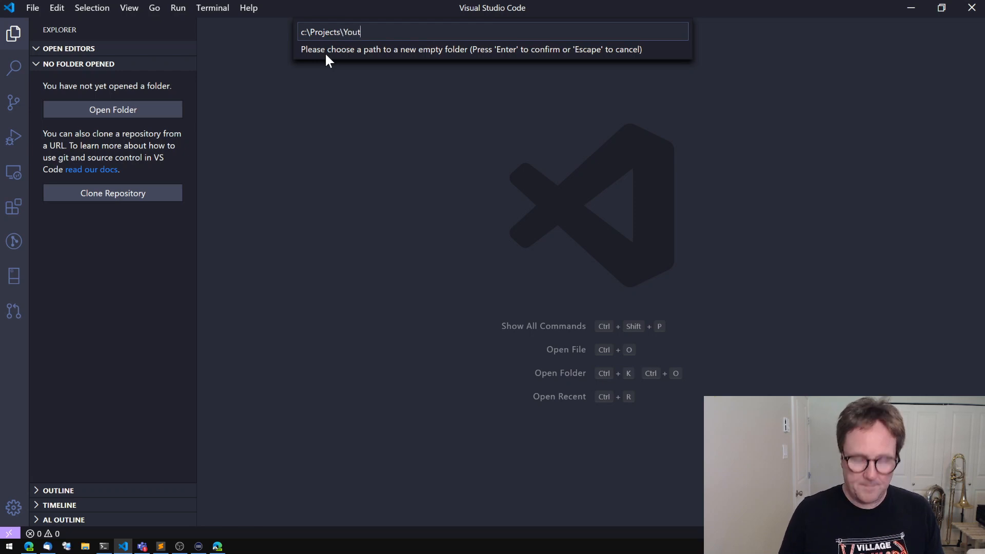
pyautogui.write('ube\\Video3')
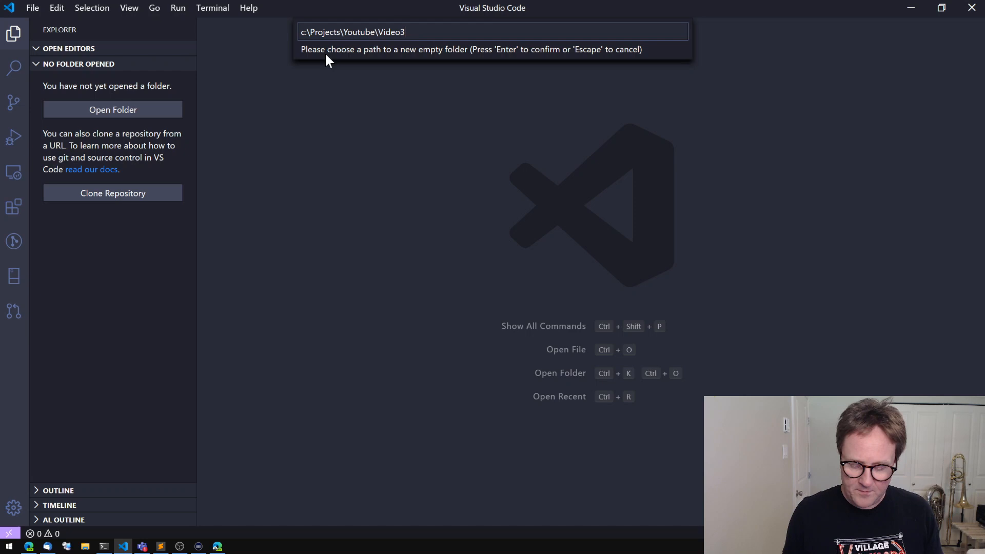
pyautogui.write('\\')
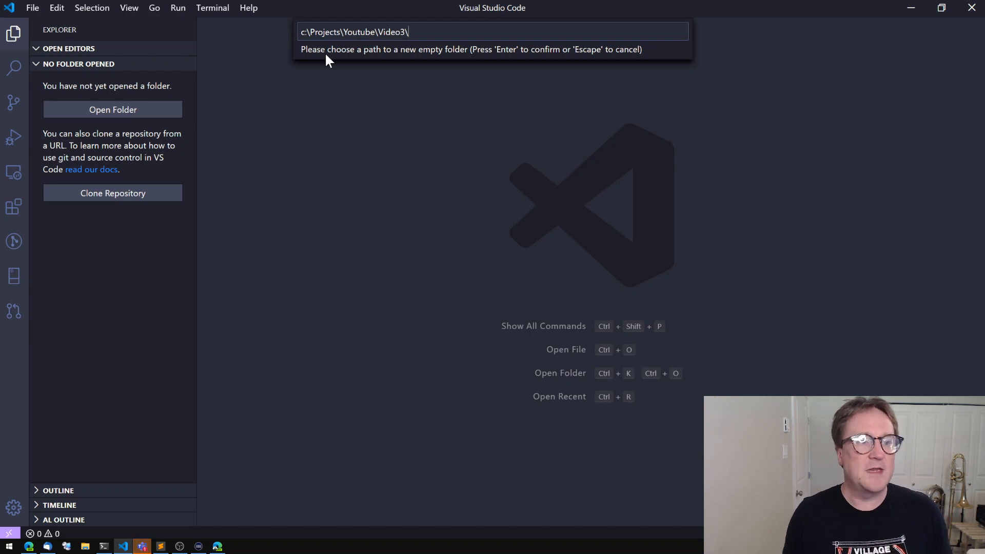
pyautogui.moveTo(403, 71)
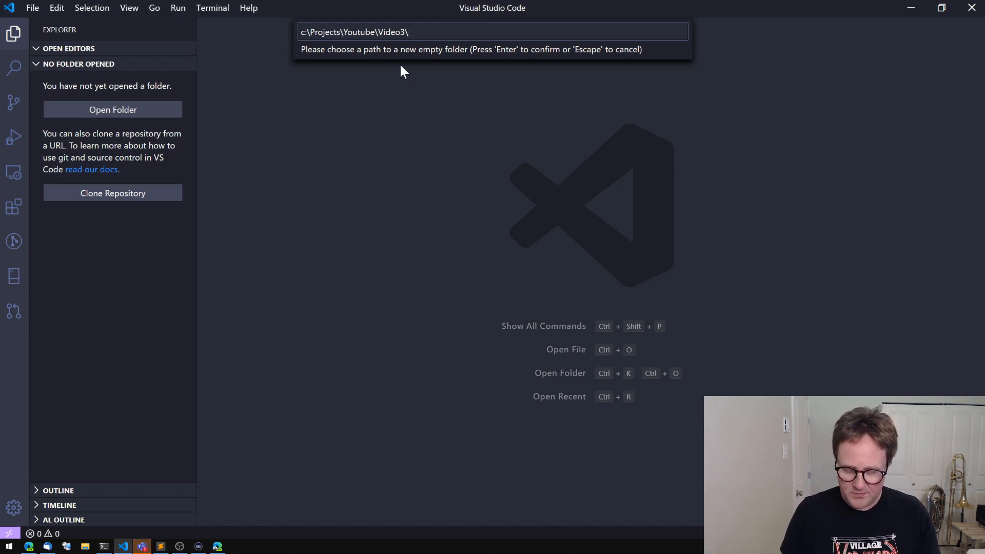
# Confirm the Video3 folder and choose the Business Central target platform version.
pyautogui.press('Enter')
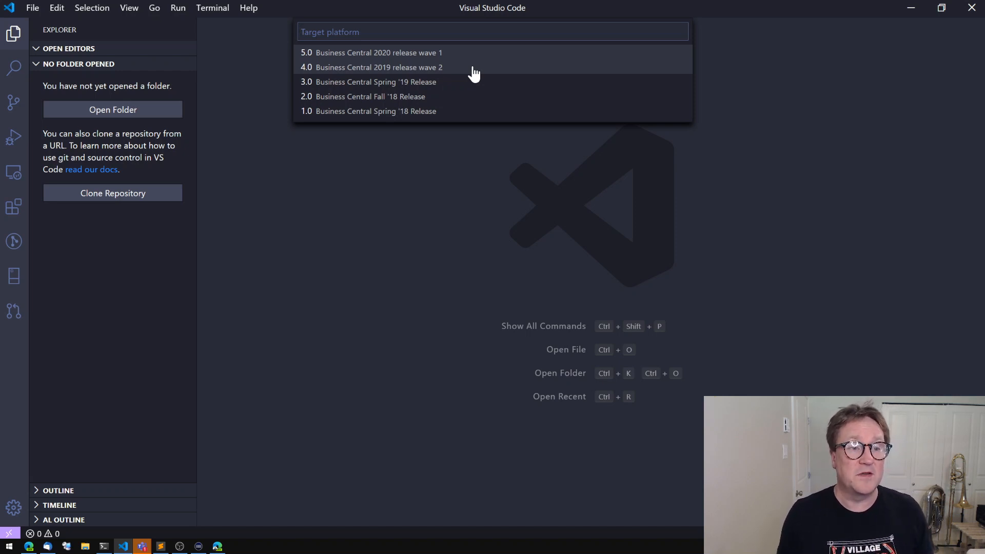
pyautogui.click(377, 52)
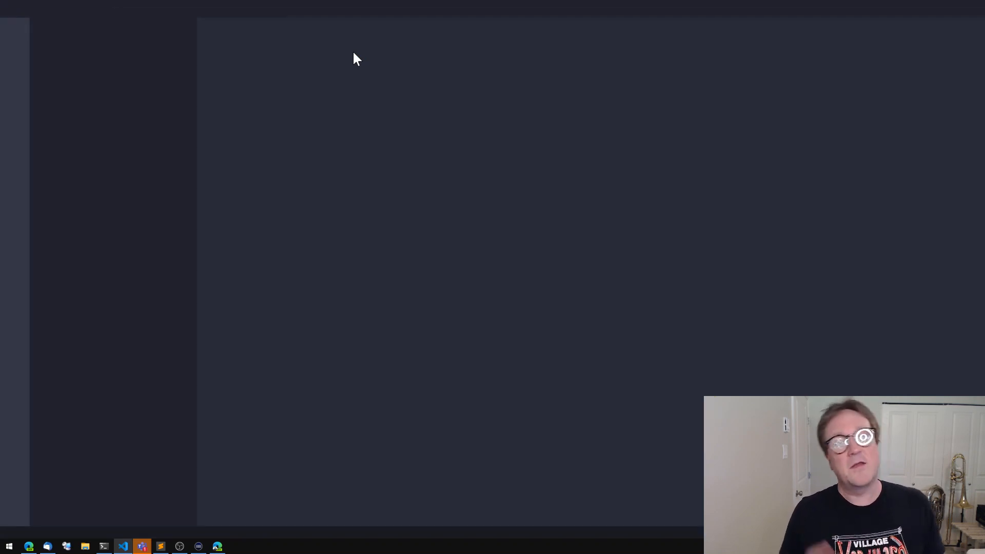
pyautogui.click(122, 546)
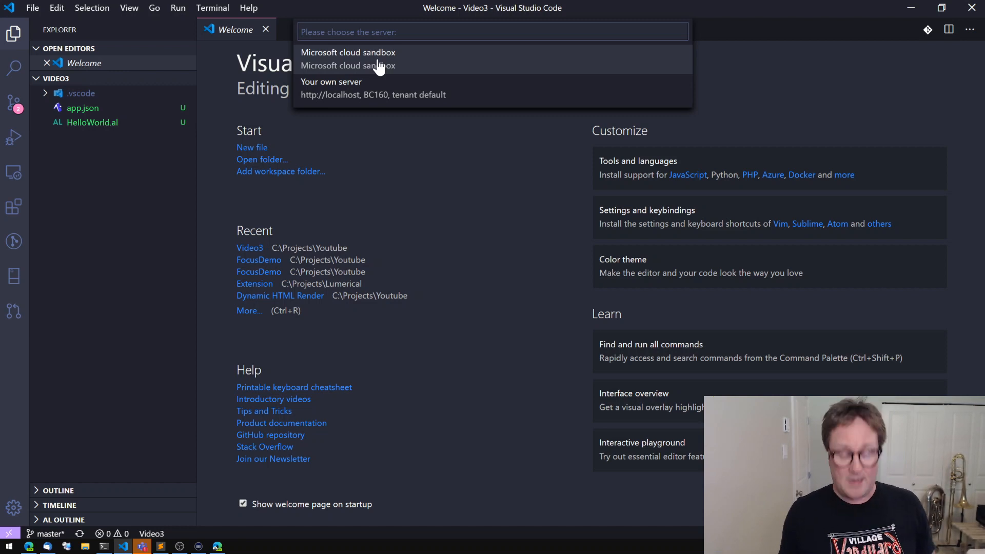
# Choose 'Microsoft cloud sandbox' as the server for the Video3 project.
pyautogui.click(348, 53)
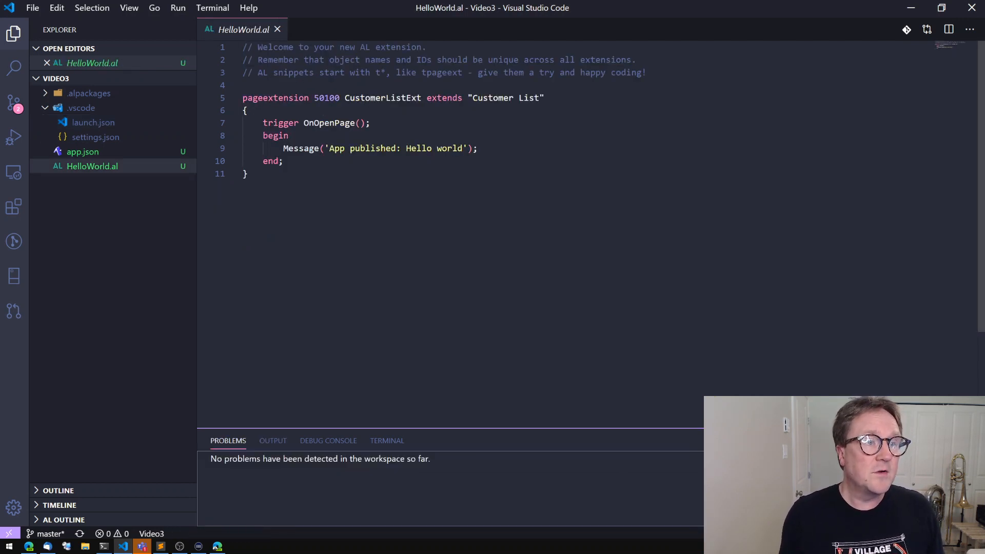
# Add a tenant setting to launch.json after startupObjectId.
pyautogui.click(93, 122)
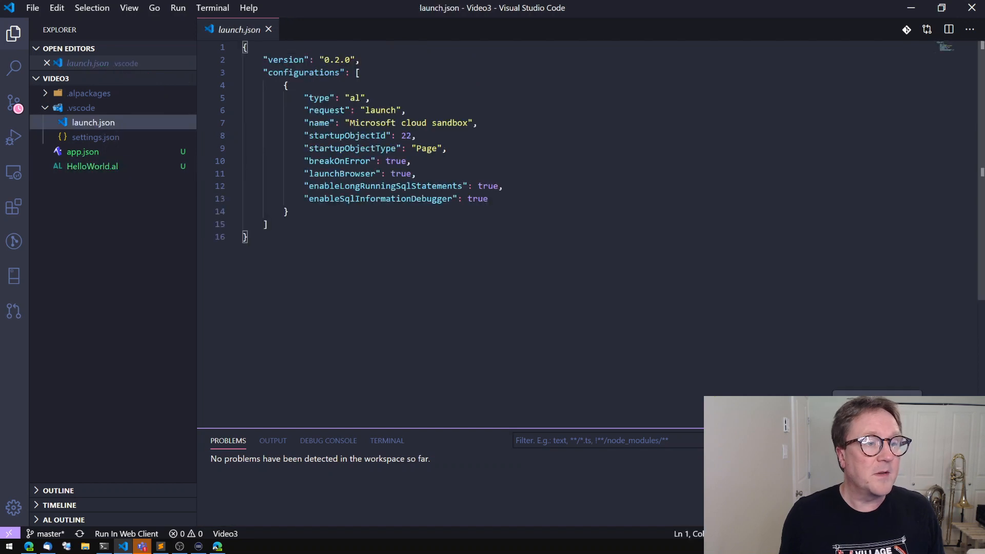
pyautogui.click(417, 135)
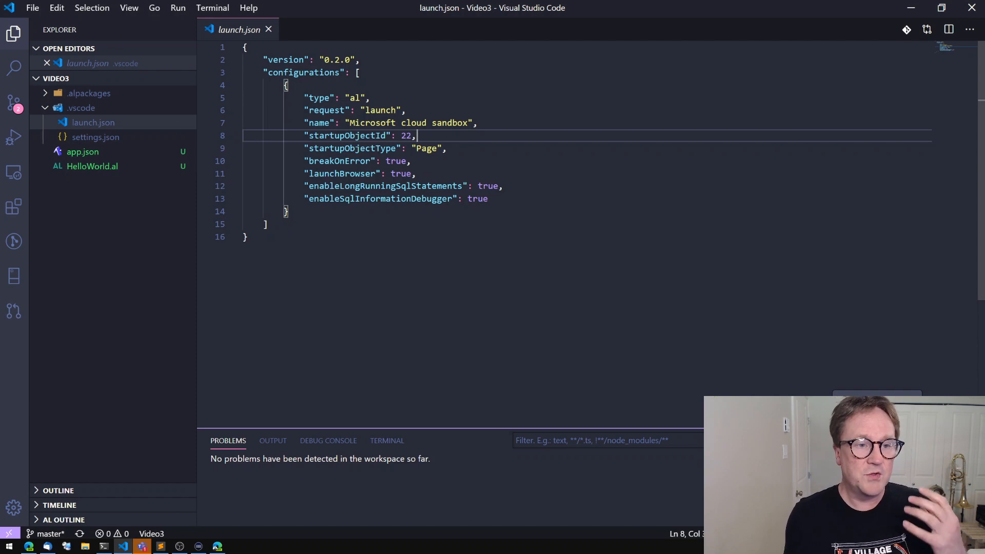
pyautogui.press('Enter')
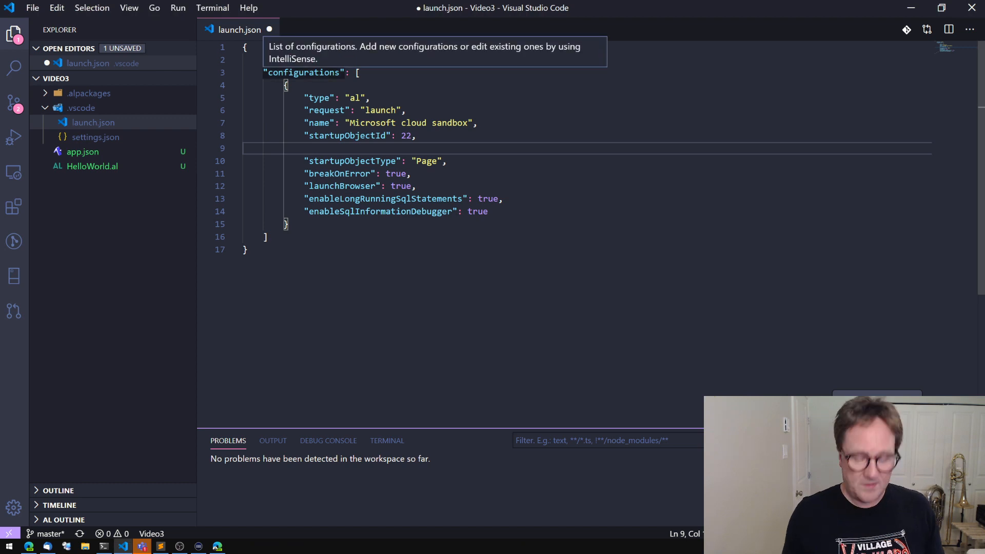
pyautogui.write('te')
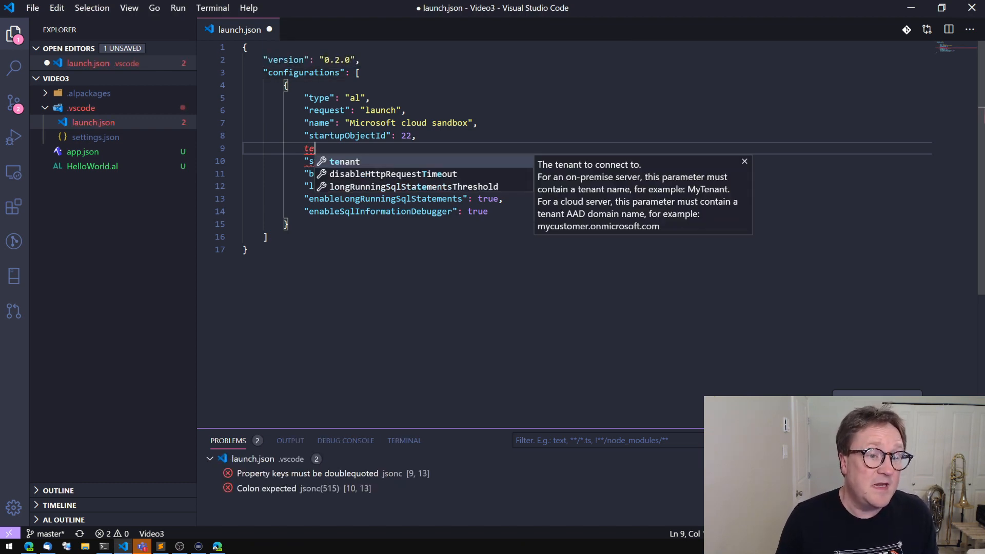
pyautogui.moveTo(355, 165)
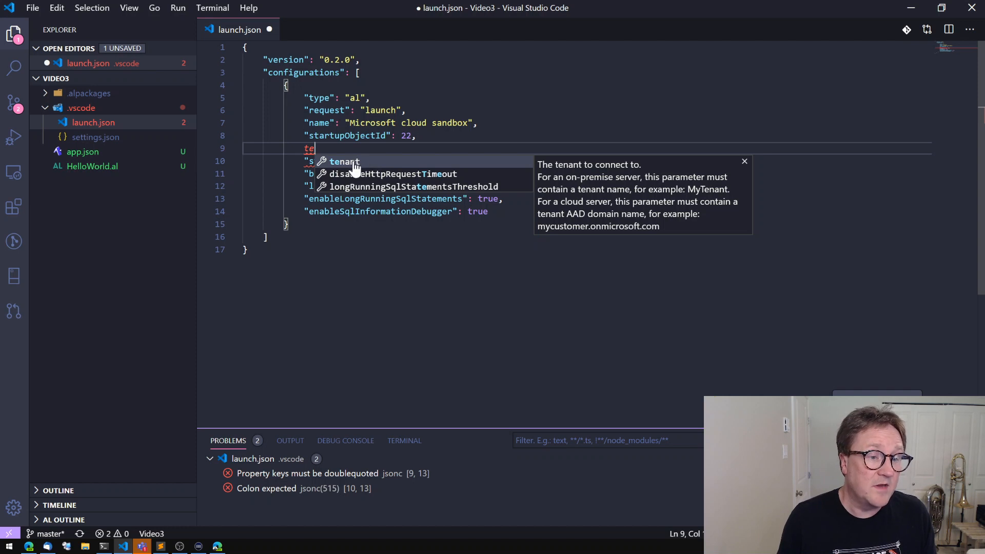
pyautogui.moveTo(371, 167)
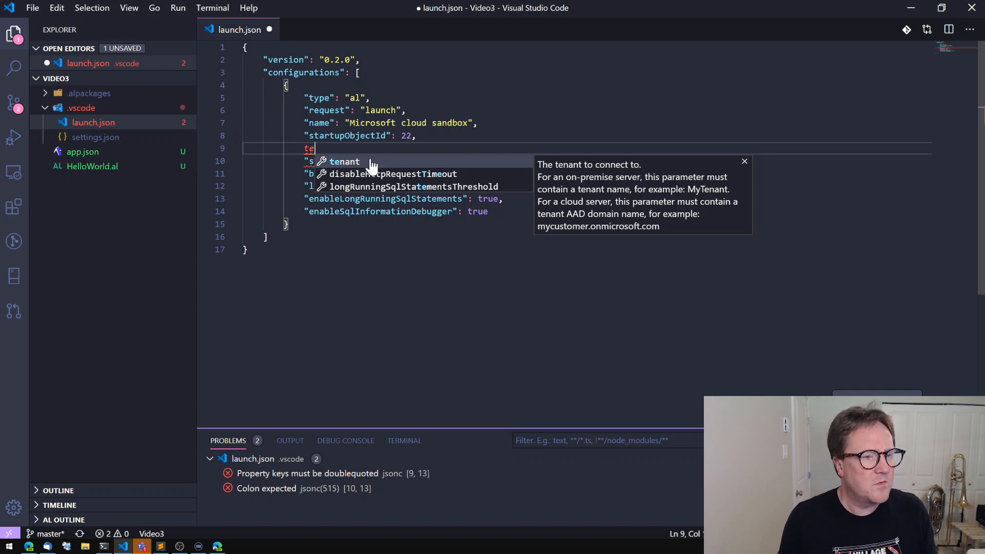
pyautogui.write('"tenant": "default",')
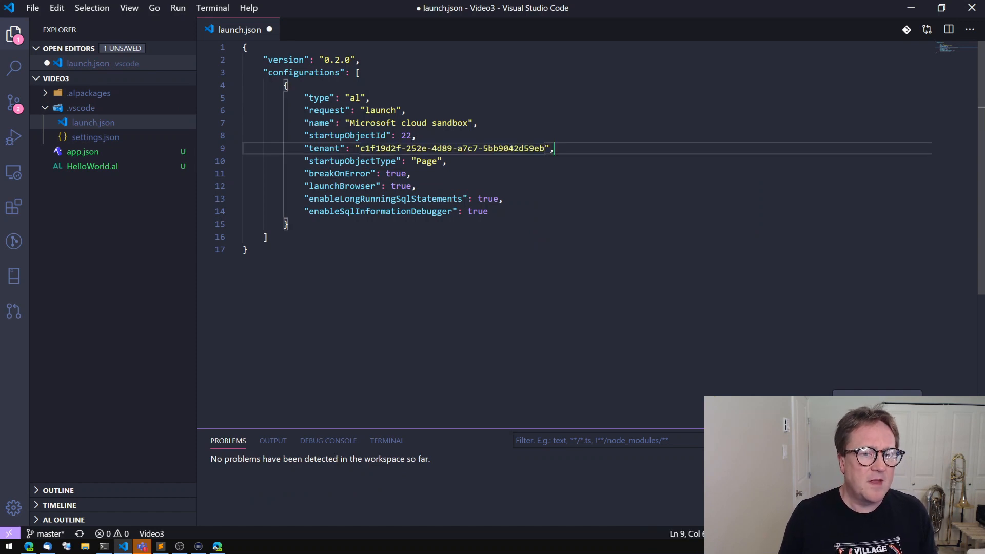
# Add sandboxName 'Sandbox' and rename the configuration to 'Erik's Cloud Sandbox'.
pyautogui.write('sandboxName": "Sa",')
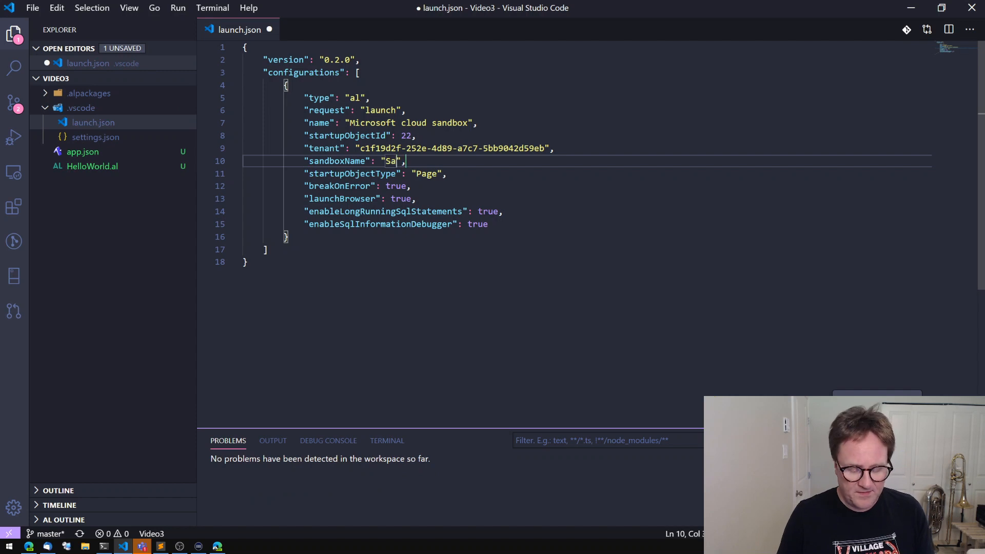
pyautogui.write('ndbox')
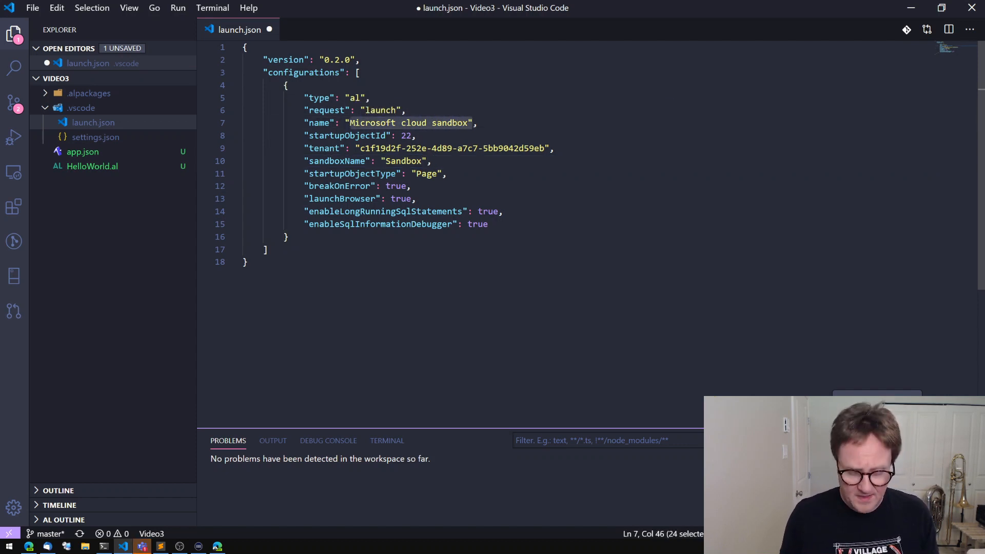
pyautogui.write('Eriks')
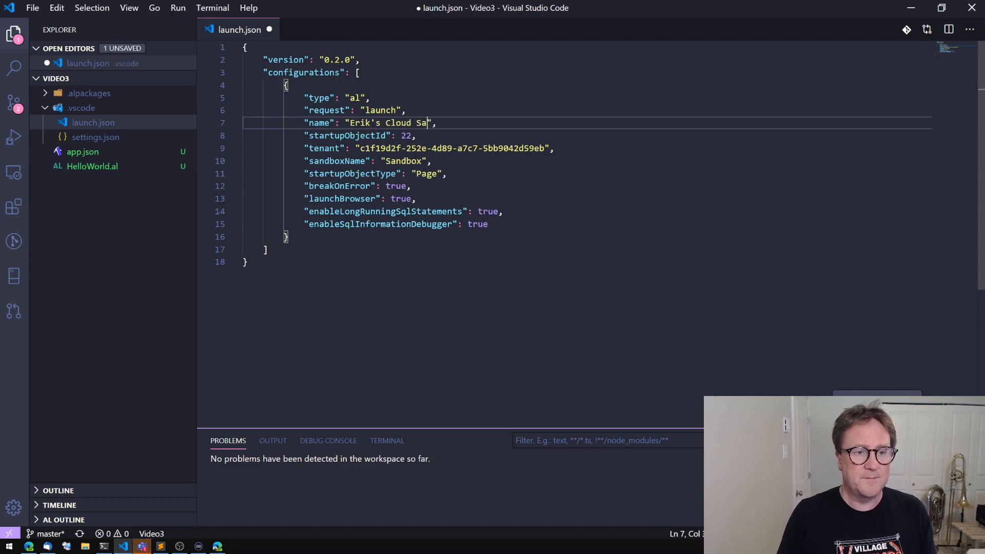
pyautogui.write('ndbox')
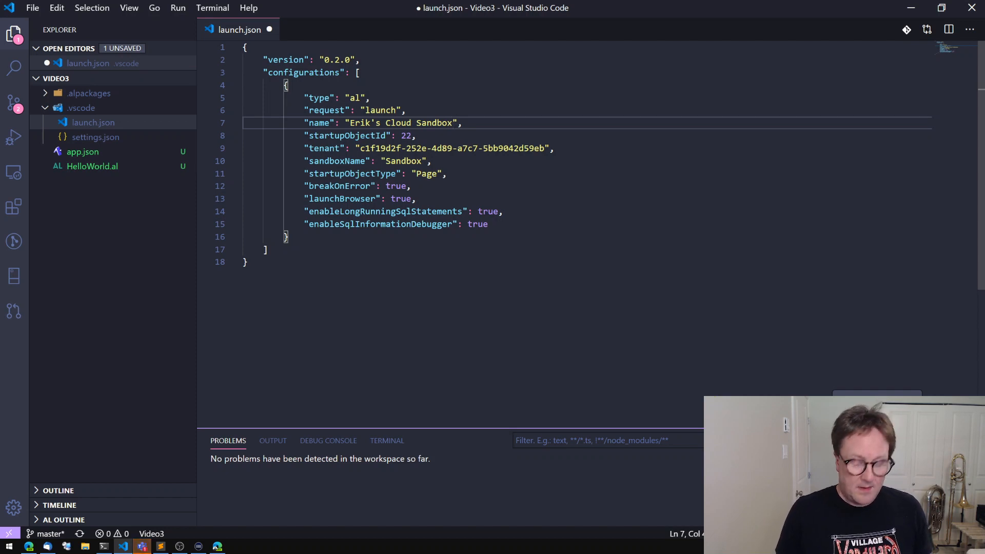
# Open the Command Palette to begin downloading symbols for the cloud sandbox.
pyautogui.press('Ctrl+Shift+P')
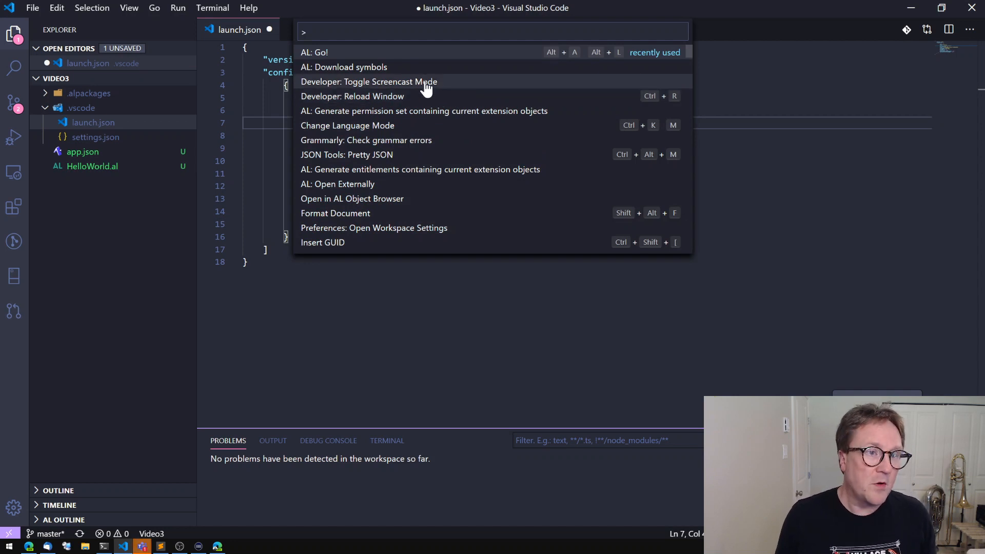
pyautogui.moveTo(402, 67)
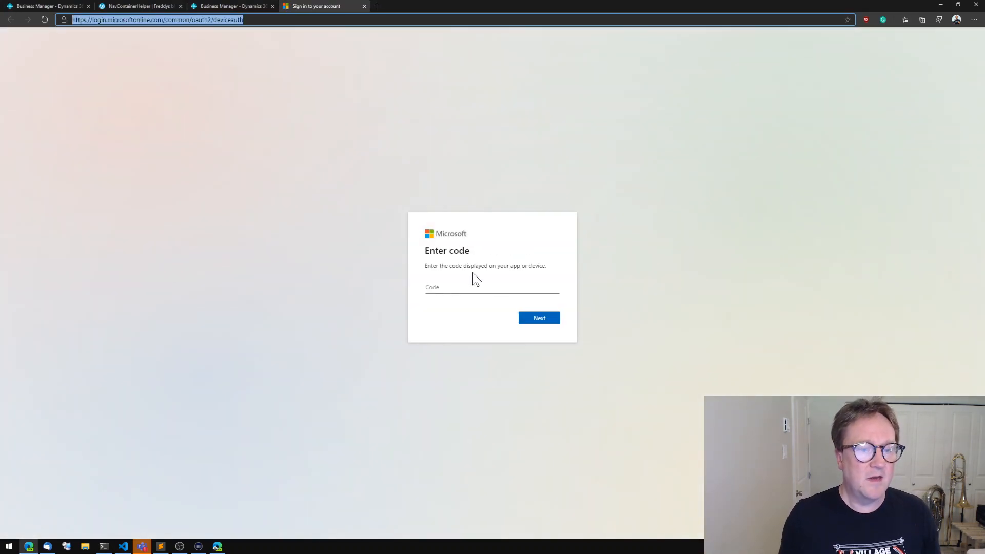
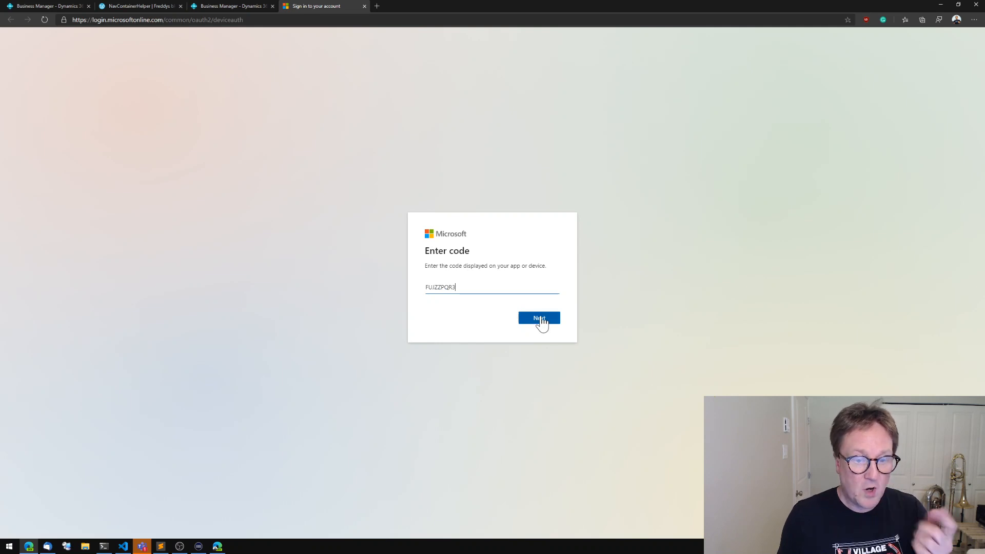
pyautogui.click(538, 318)
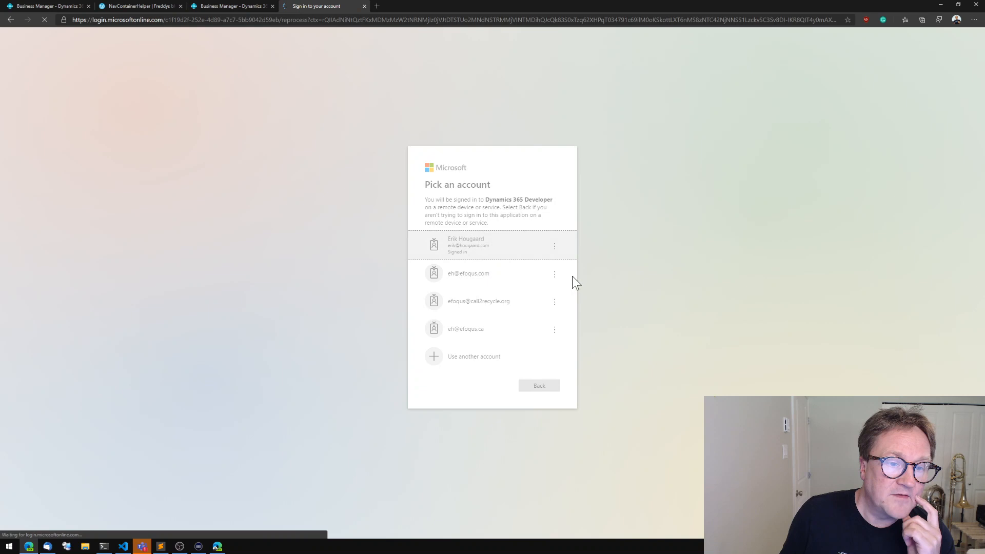
pyautogui.click(492, 245)
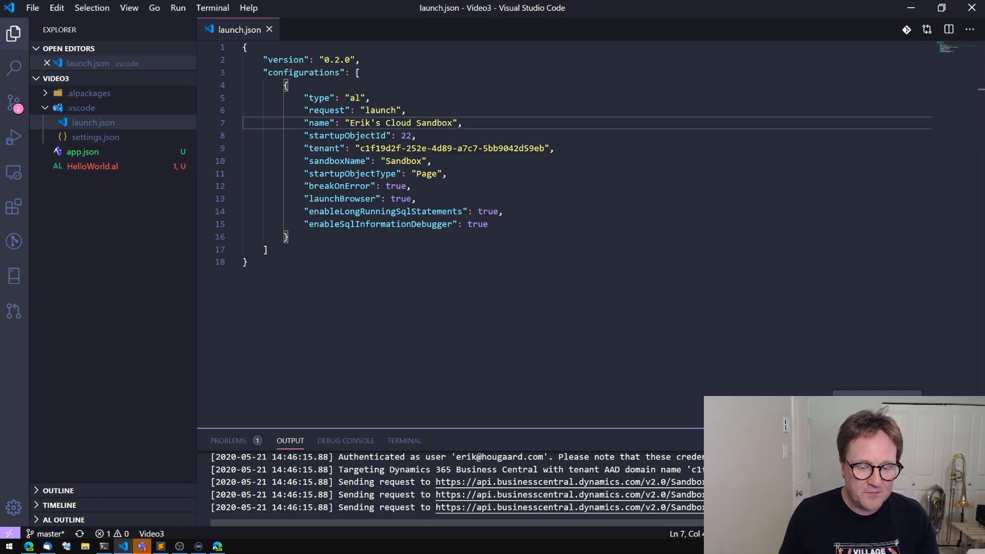
pyautogui.moveTo(88, 92)
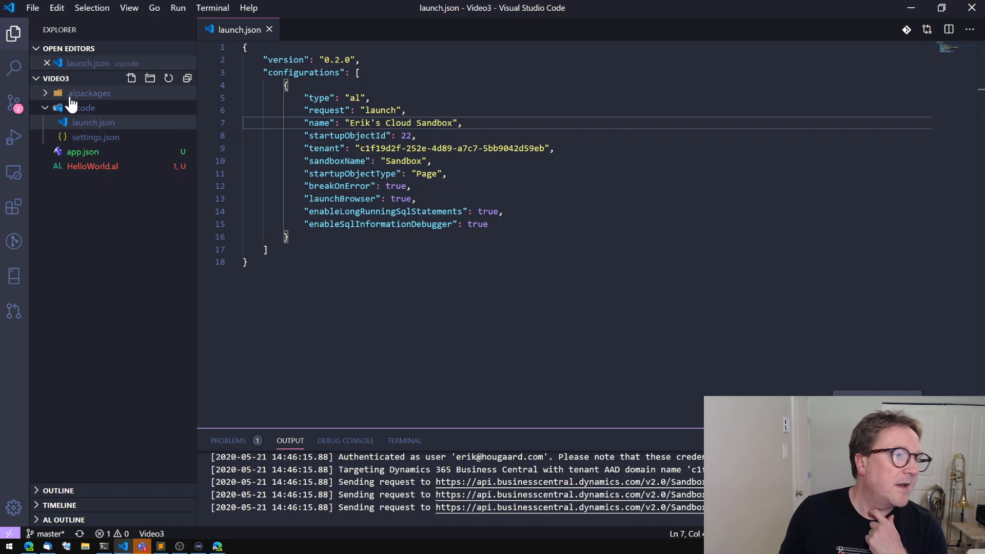
# Expand the .alpackages folder to view the downloaded symbol packages.
pyautogui.click(89, 93)
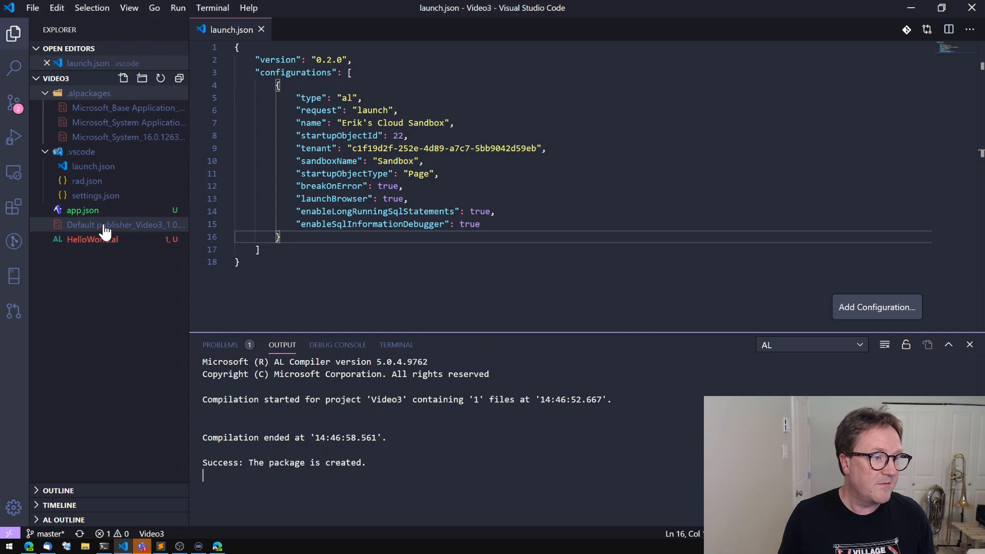
pyautogui.moveTo(124, 224)
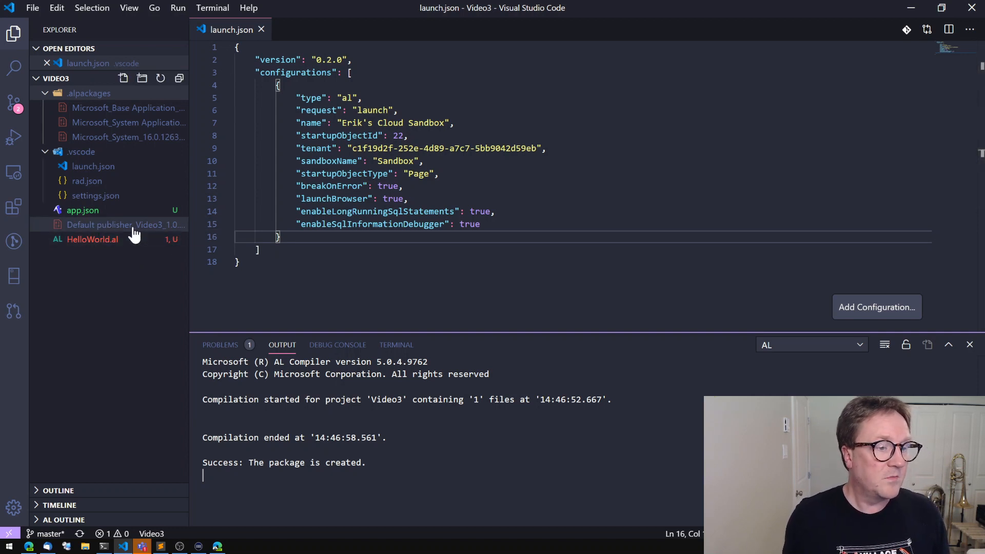
pyautogui.moveTo(119, 225)
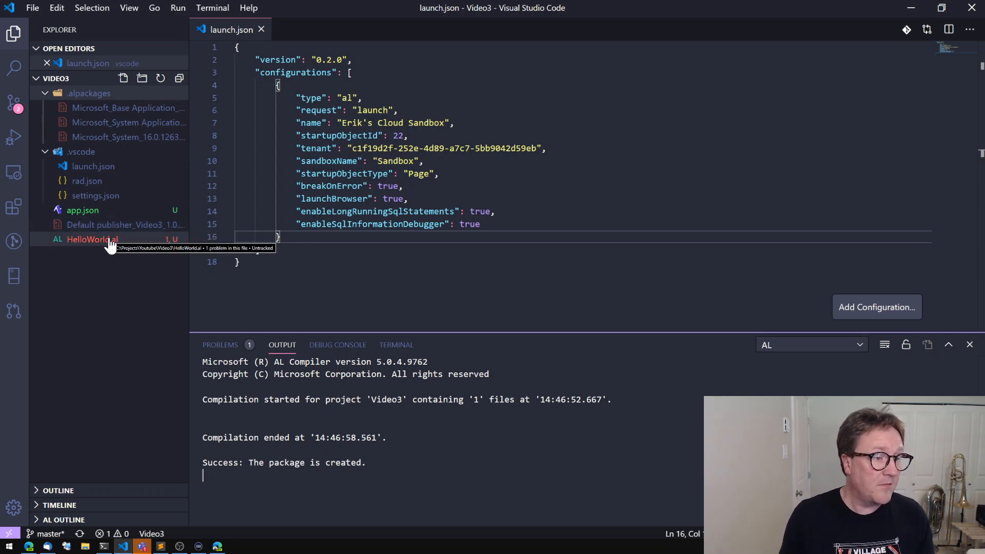
# Open HelloWorld.al from the Explorer.
pyautogui.click(92, 240)
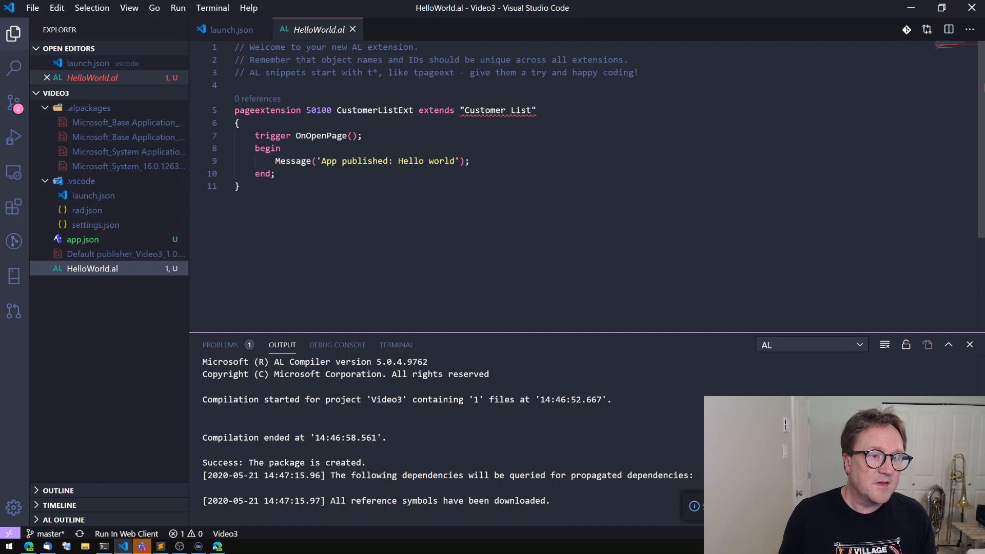
# Replace the page's message text with 'Hello to all of Youtube!'.
pyautogui.doubleClick(390, 161)
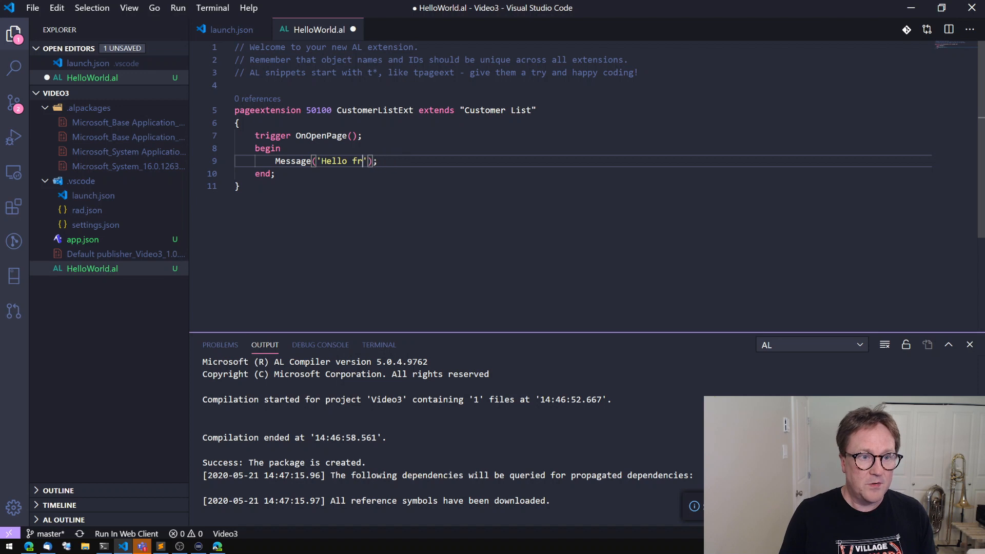
pyautogui.write('o')
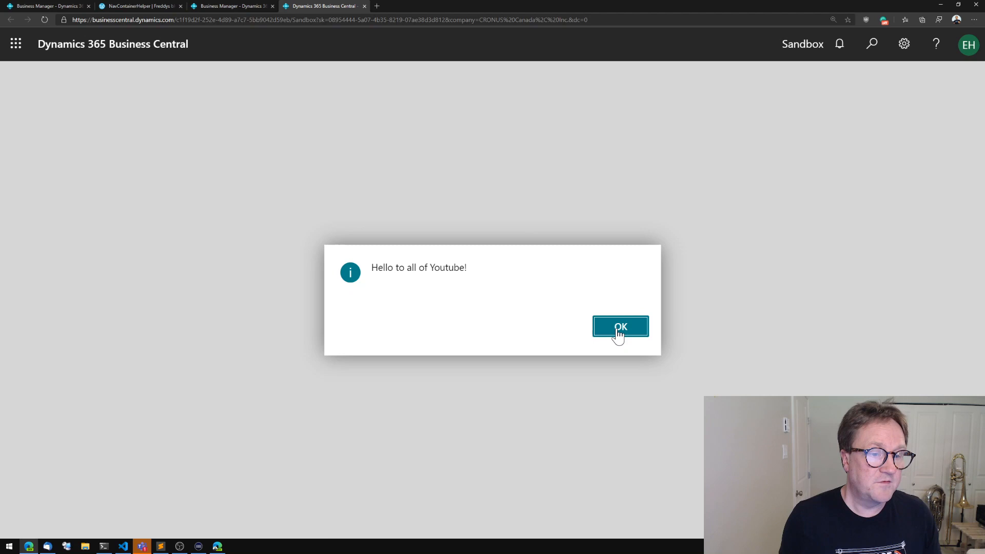
# Dismiss the 'Hello to all of Youtube!' message in the sandbox.
pyautogui.click(620, 326)
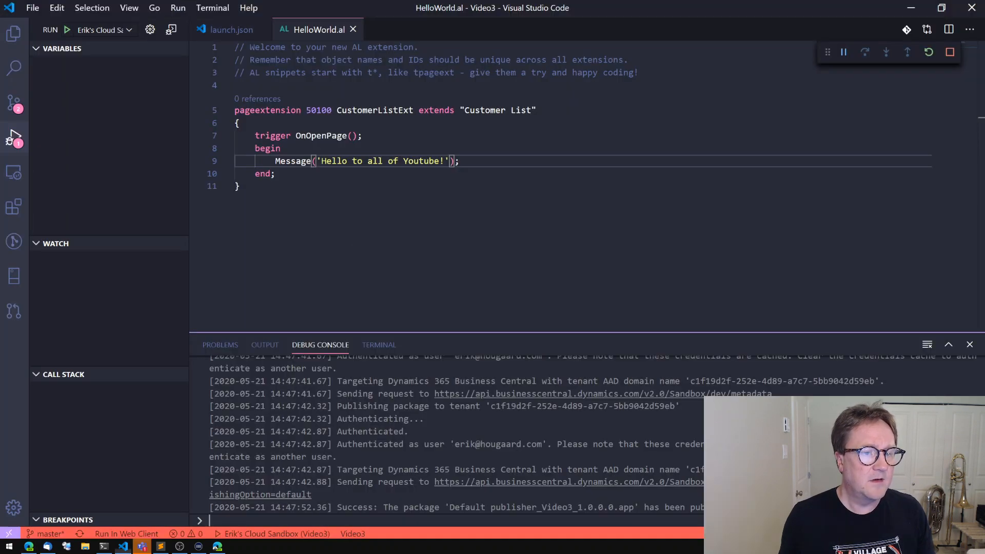
# Show the project files, review launch.json, and return to HelloWorld.al.
pyautogui.click(14, 33)
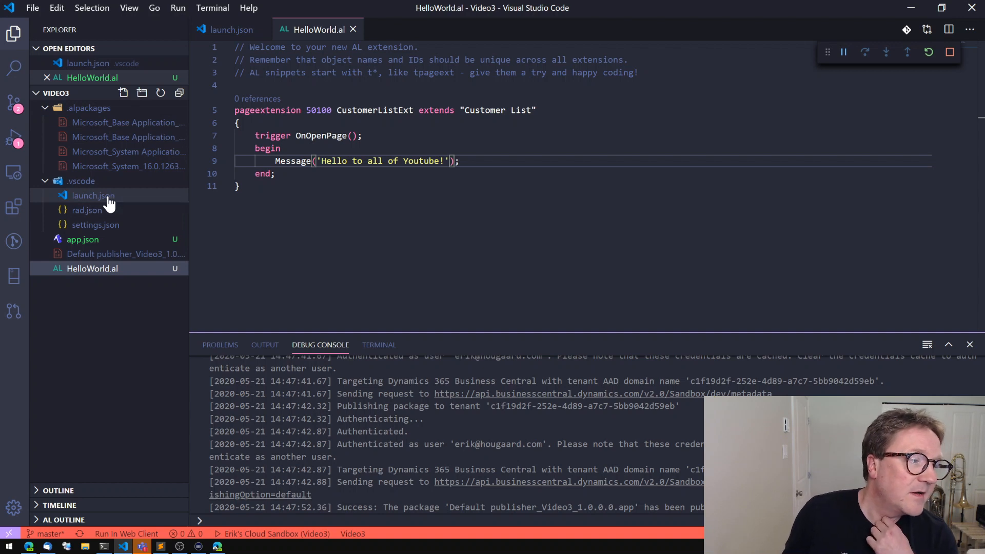
pyautogui.click(92, 196)
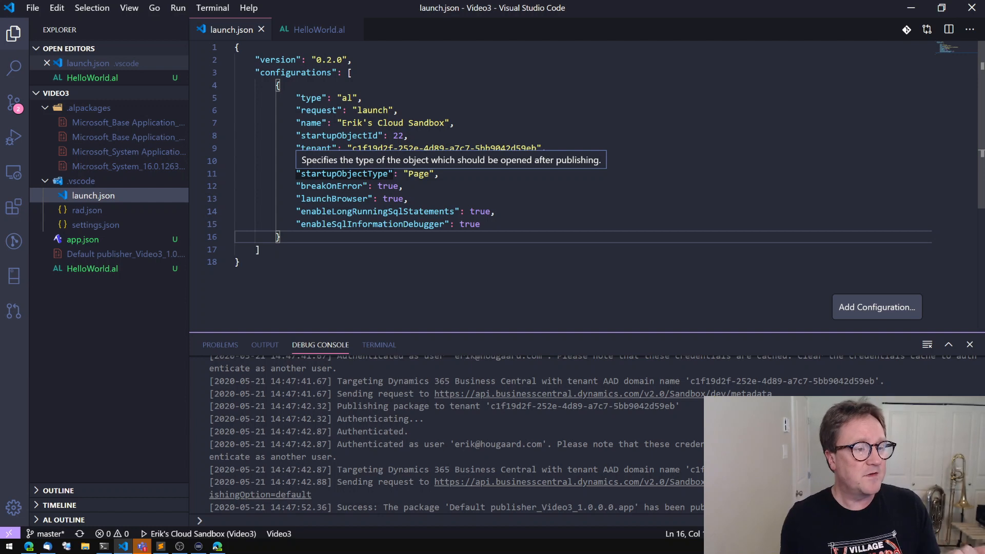
pyautogui.click(319, 28)
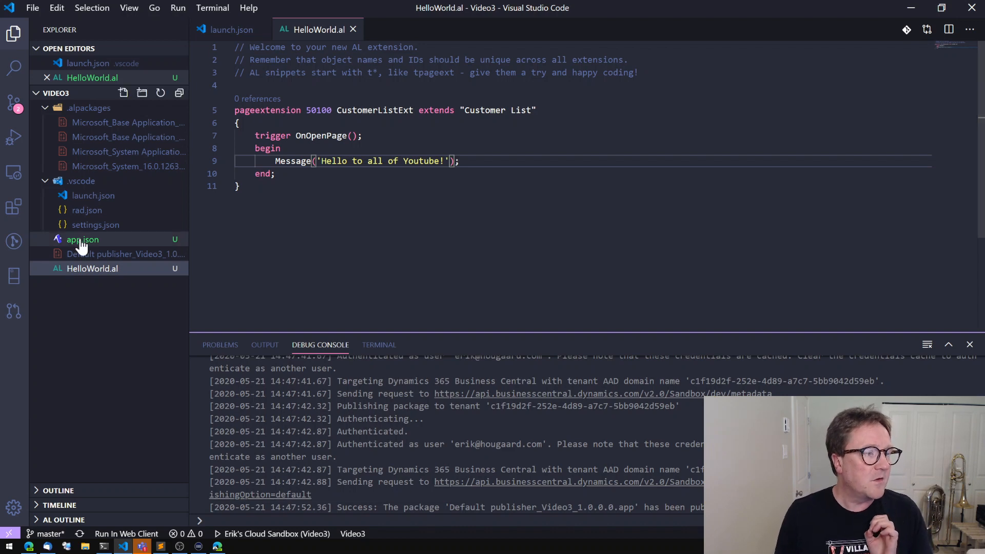
# Set the app.json publisher to 'Erik Hougaard' and review the manifest settings.
pyautogui.click(82, 240)
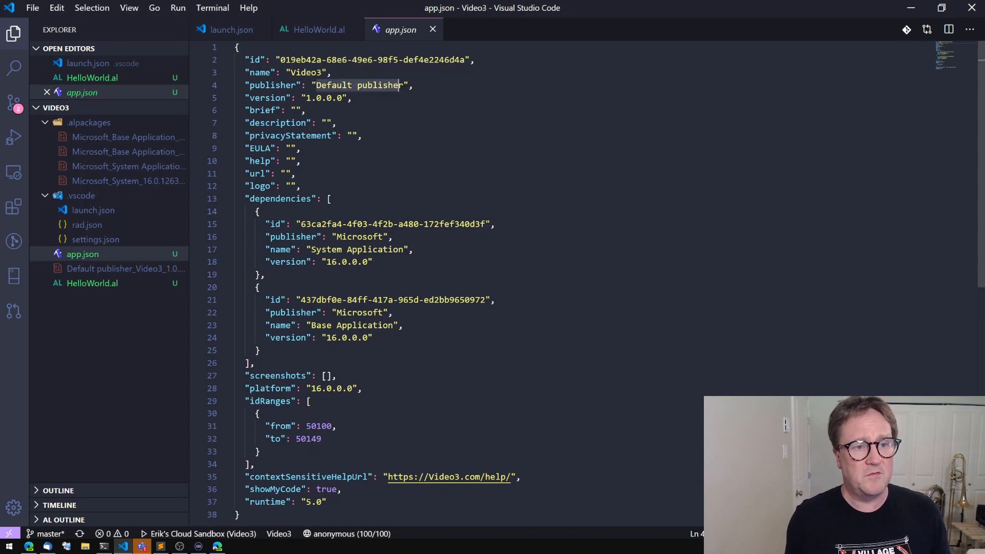
pyautogui.write('Erik Houga')
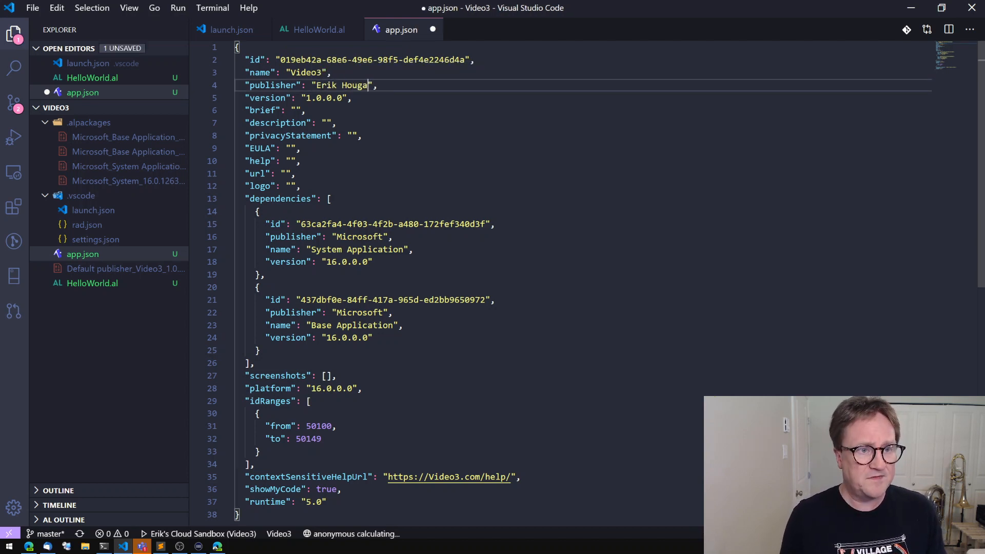
pyautogui.write('ard')
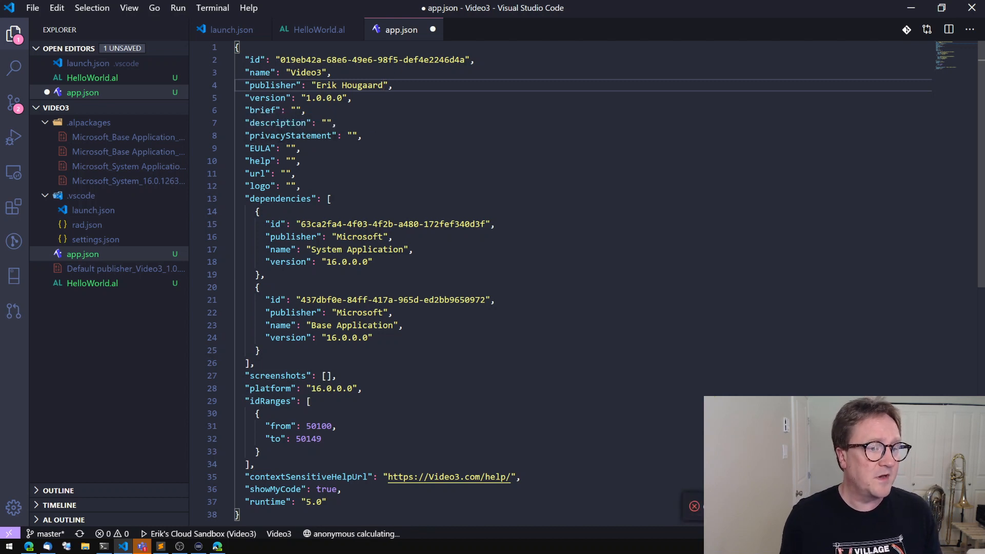
pyautogui.scroll(-3)
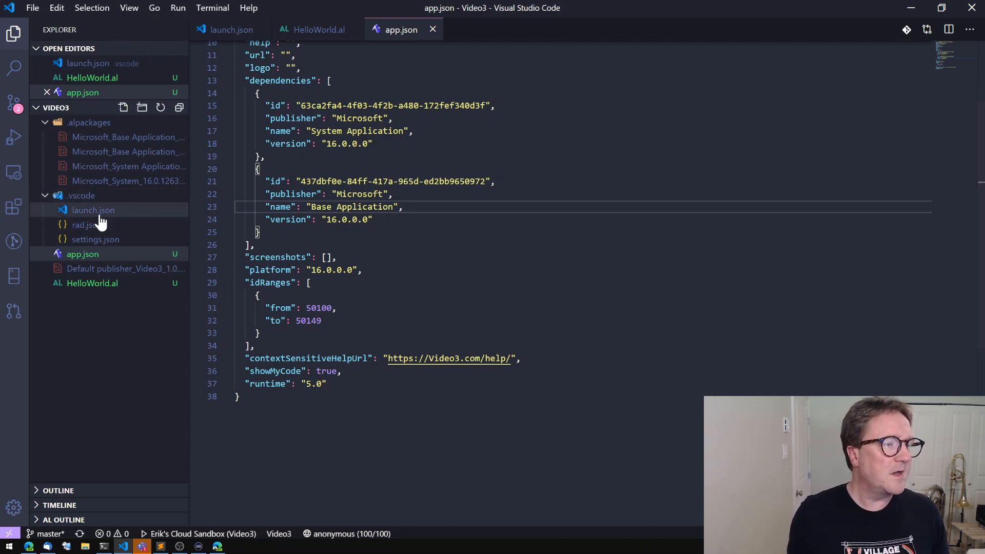
pyautogui.click(93, 210)
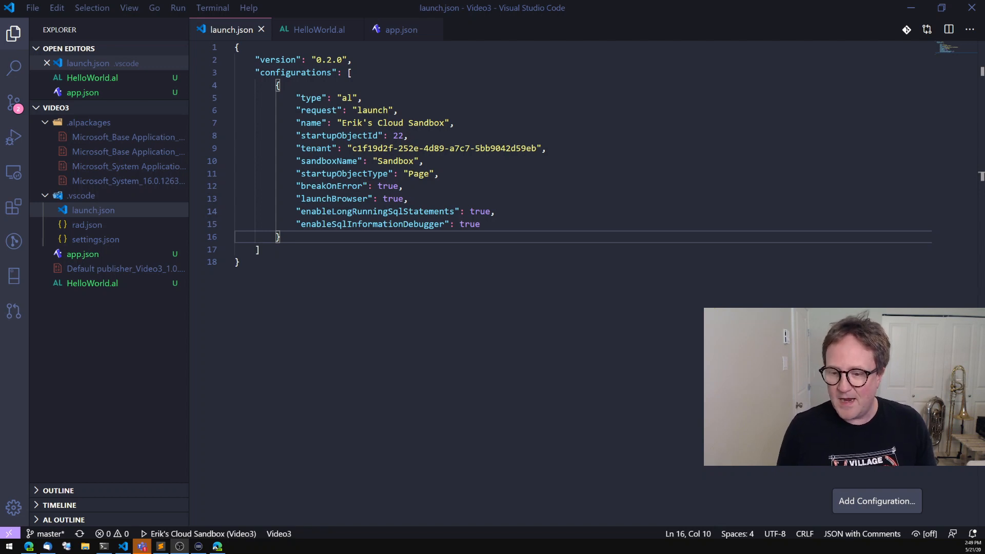
pyautogui.click(875, 501)
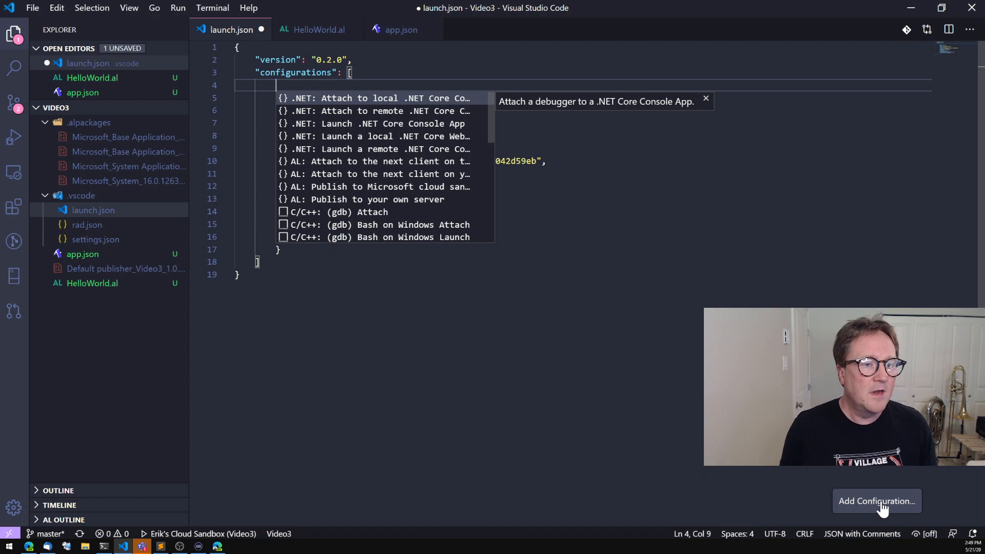
pyautogui.moveTo(332, 225)
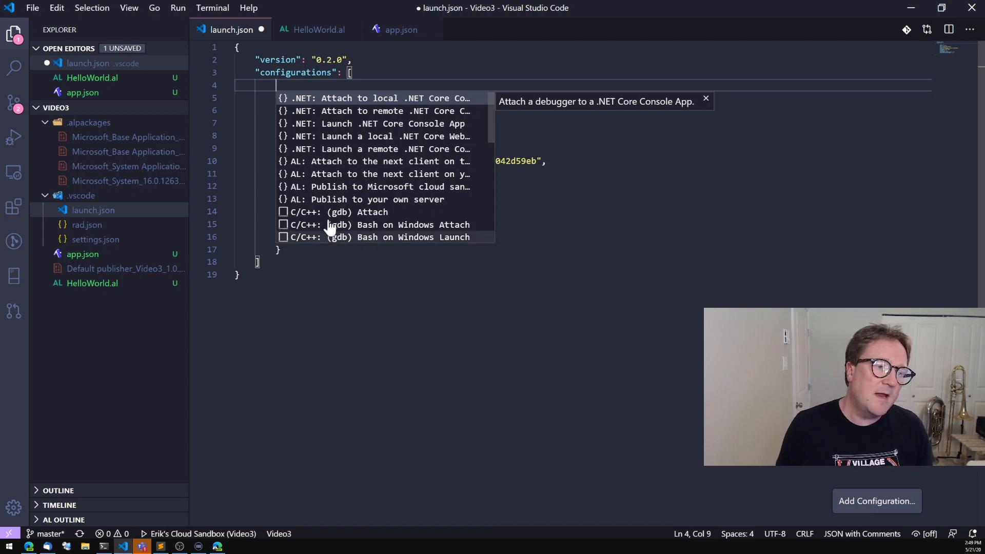
pyautogui.moveTo(355, 207)
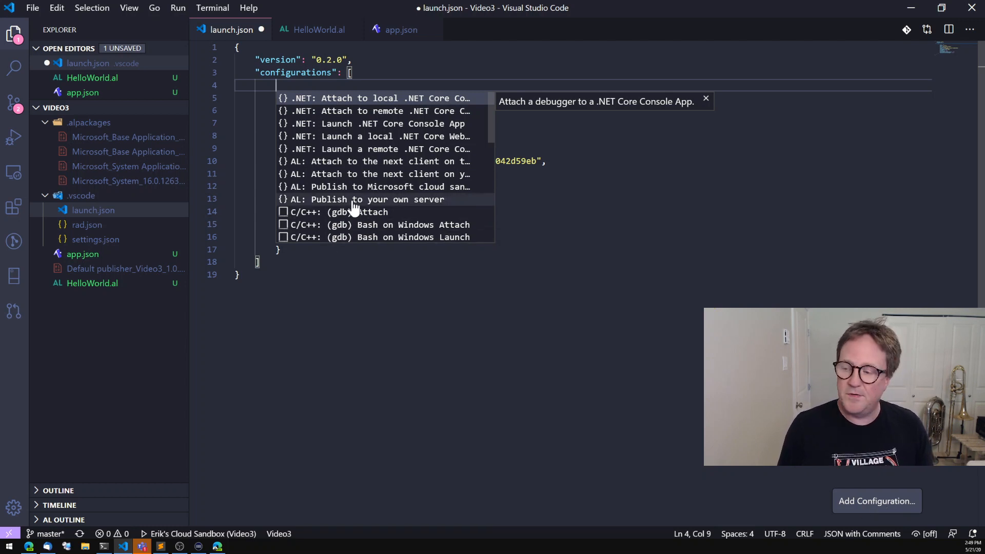
pyautogui.click(381, 199)
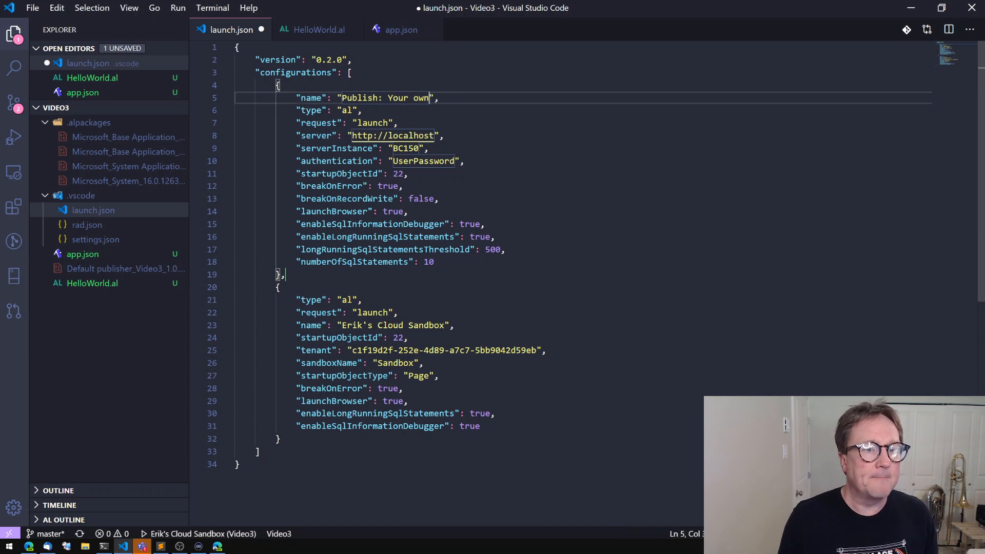
pyautogui.write('Navi')
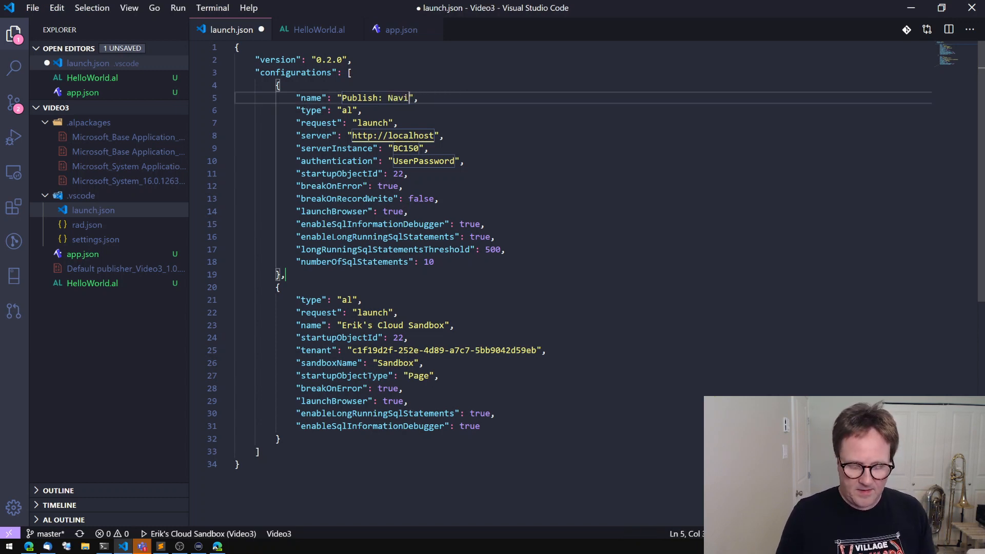
pyautogui.press('Backspace')
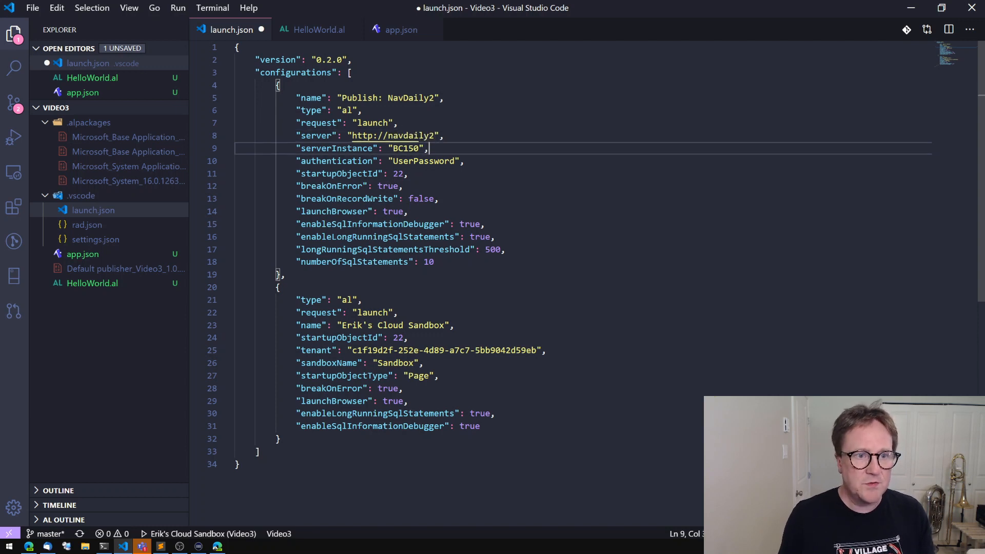
pyautogui.press('BackSpace')
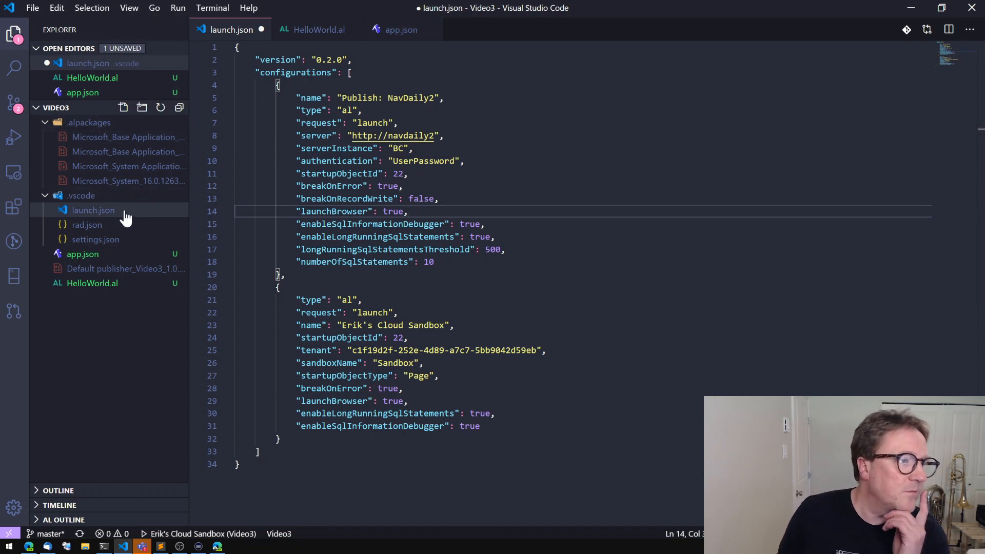
pyautogui.moveTo(96, 240)
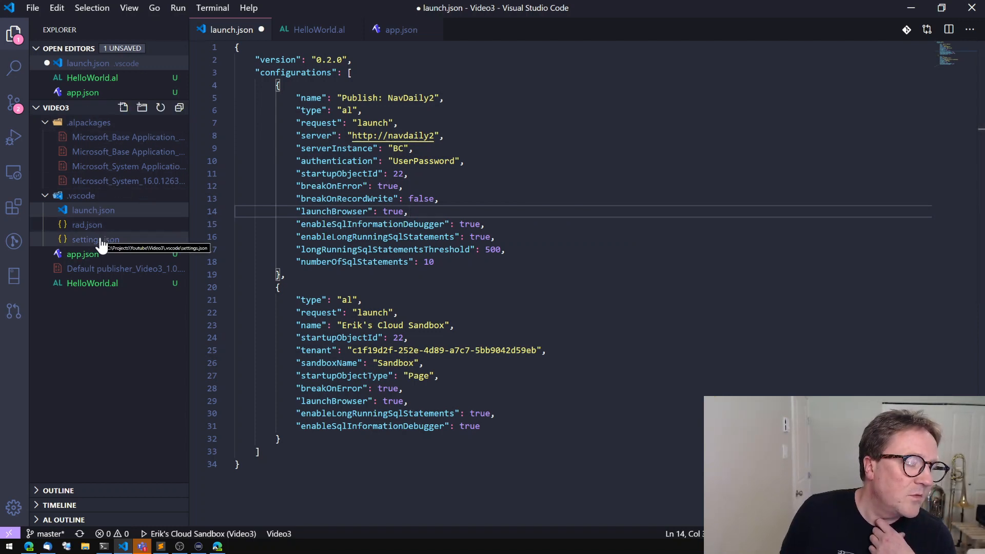
pyautogui.click(96, 240)
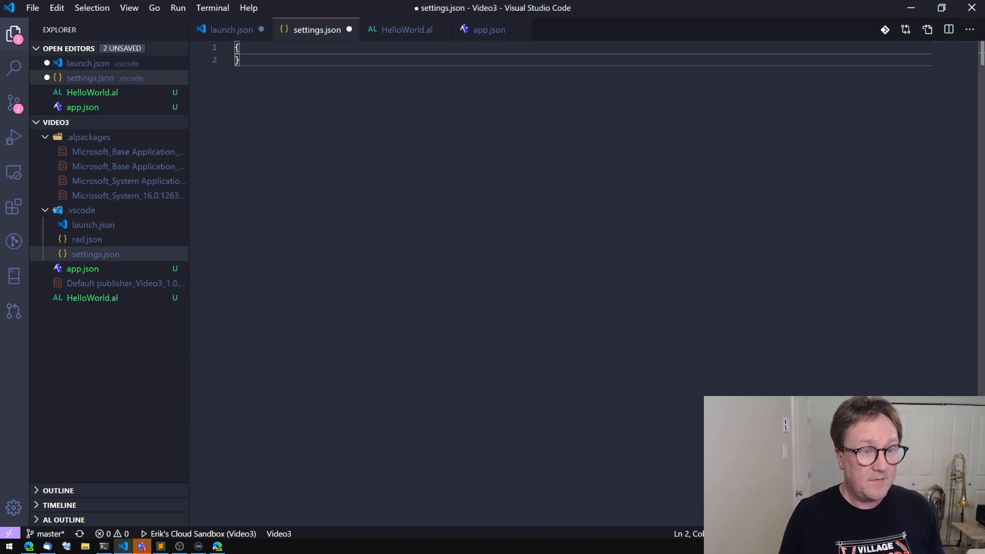
# Publish the extension to the NavDaily2 server.
pyautogui.press('ctrl+s')
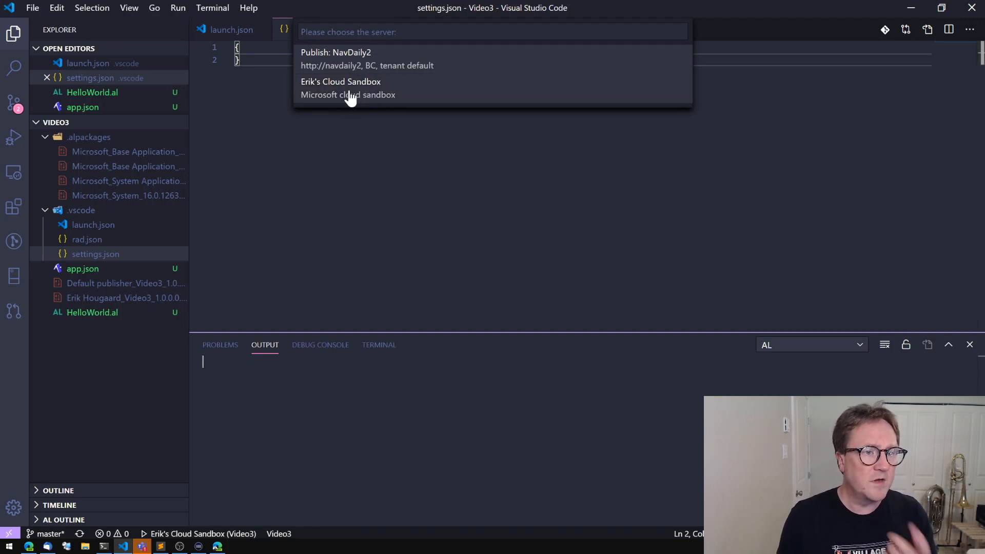
pyautogui.moveTo(374, 60)
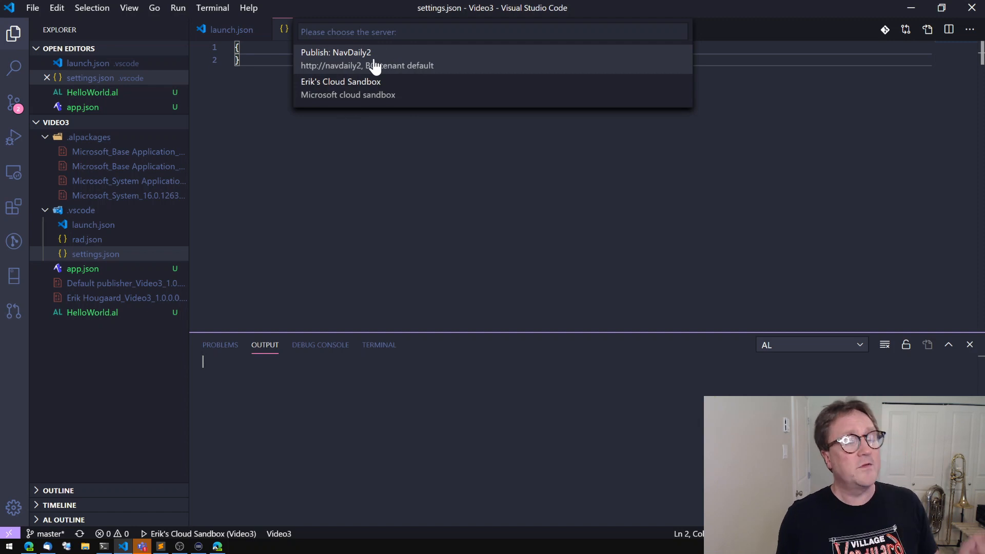
pyautogui.click(335, 53)
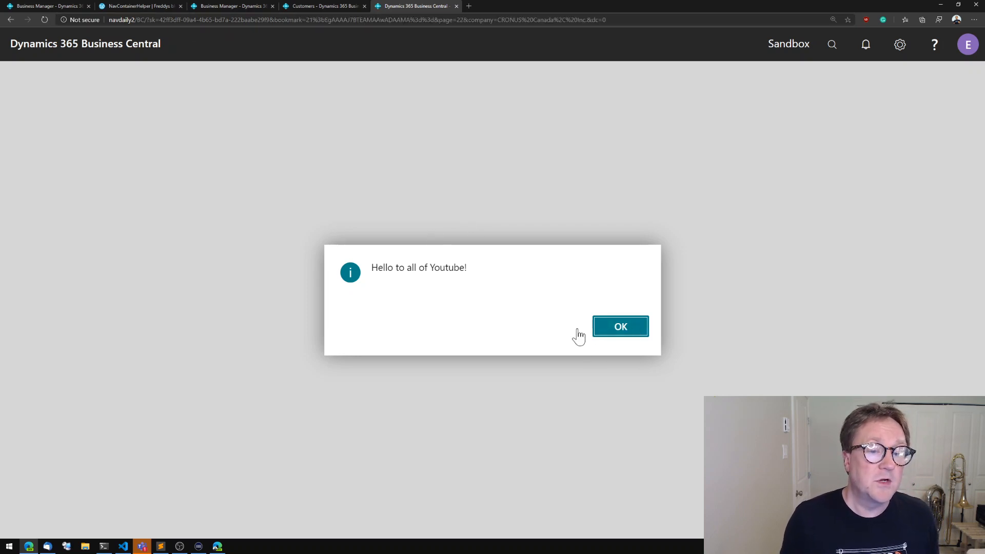
# Acknowledge the greeting on NavDaily2 and bring Visual Studio Code back to front.
pyautogui.click(620, 326)
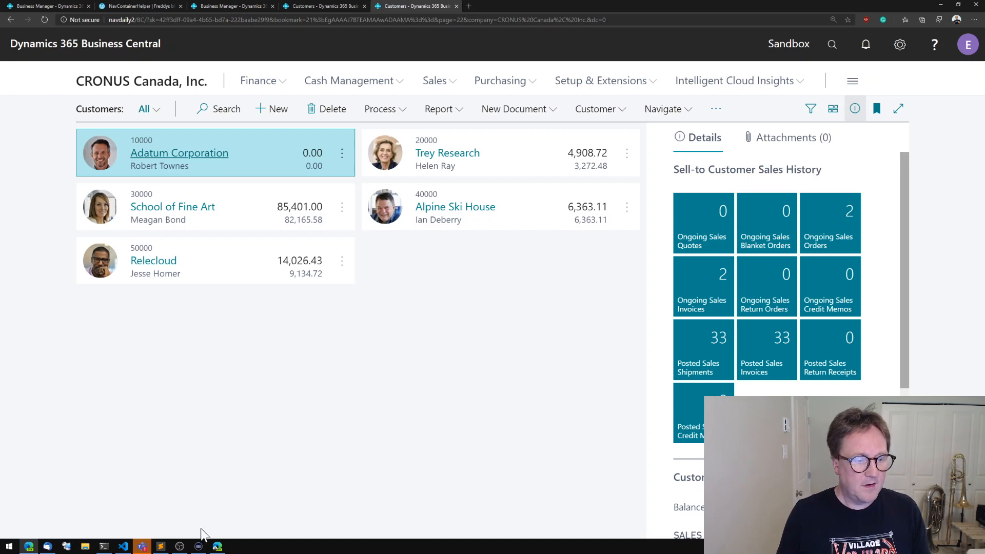
pyautogui.moveTo(311, 445)
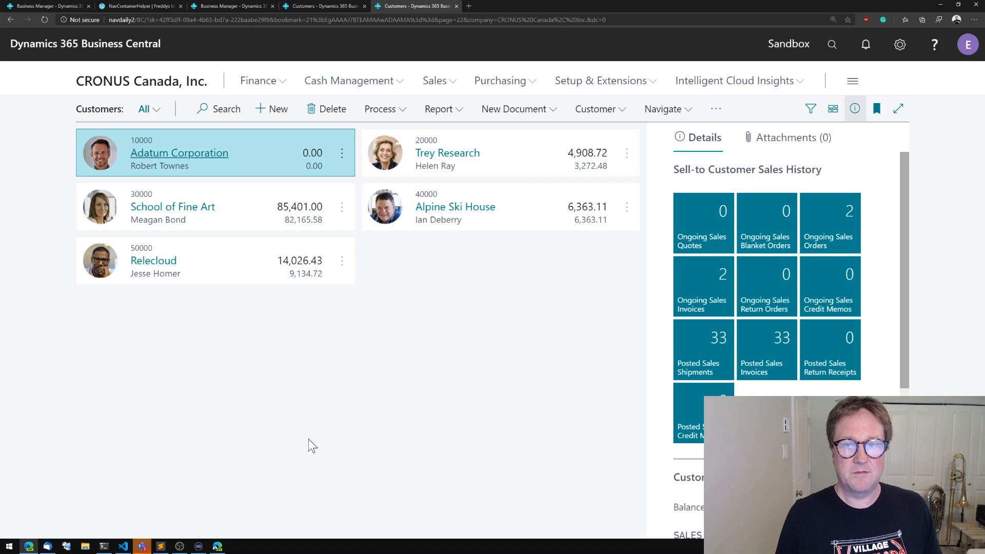
pyautogui.moveTo(744, 87)
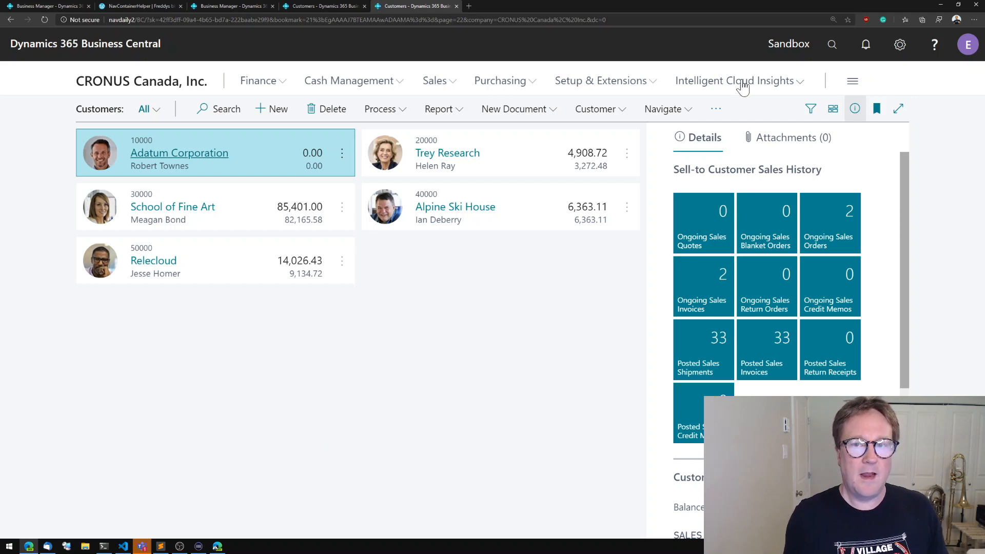
pyautogui.moveTo(756, 80)
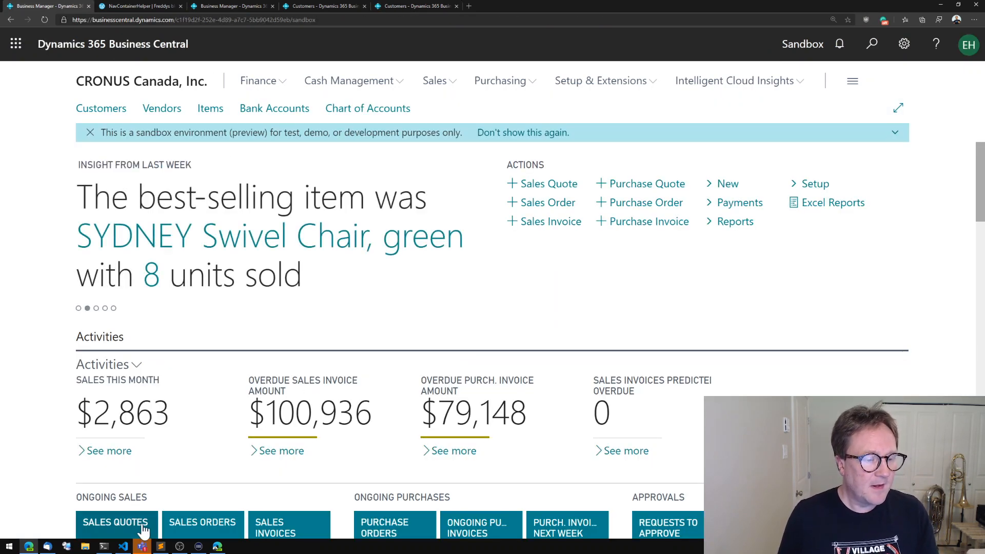
pyautogui.click(140, 545)
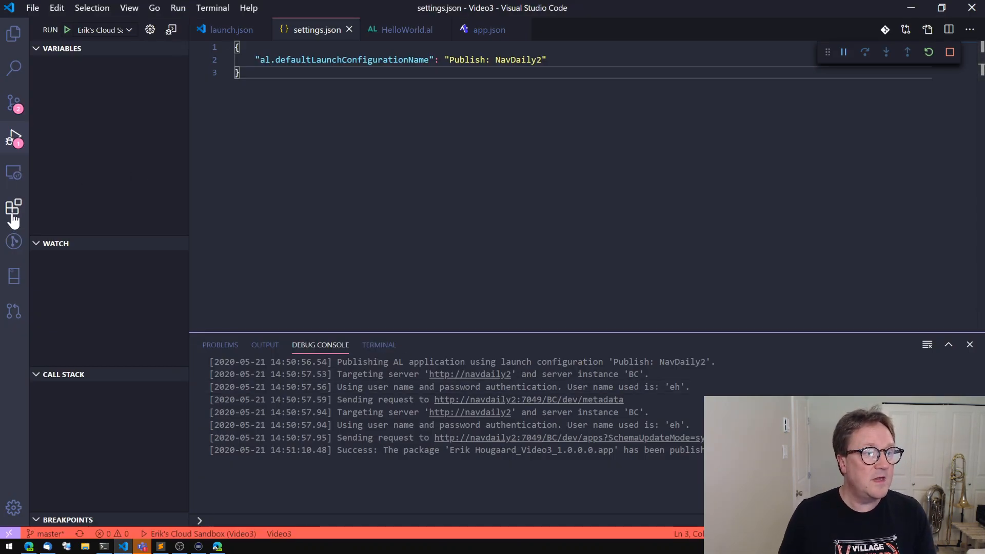
# Check the AL Language extension version, then reopen launch.json showing NavDaily2 and cloud sandbox configurations.
pyautogui.click(14, 208)
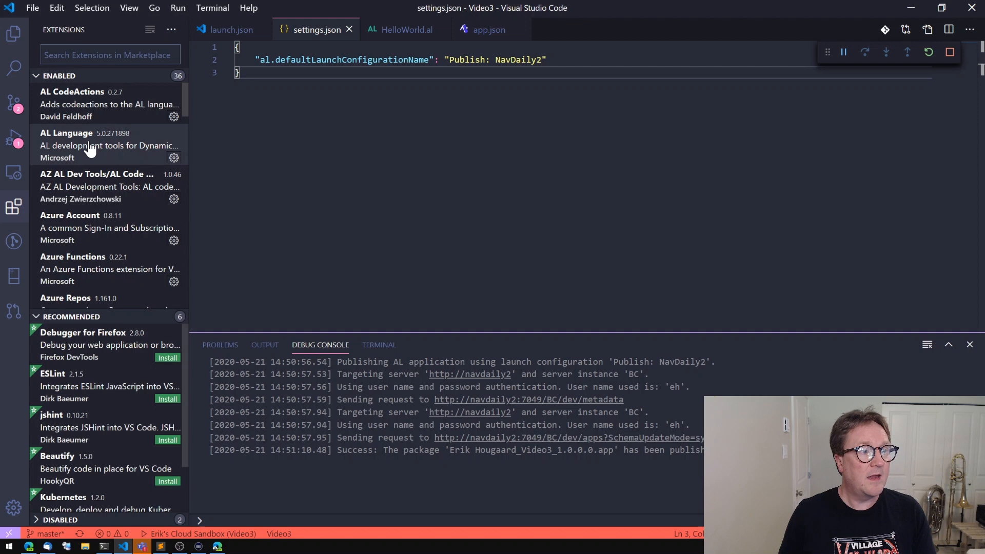
pyautogui.moveTo(88, 149)
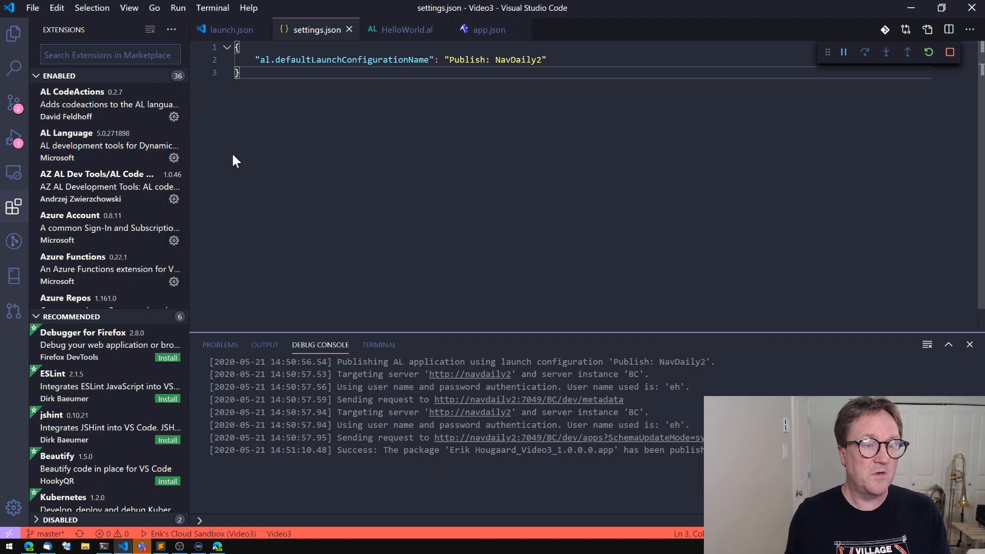
pyautogui.click(14, 33)
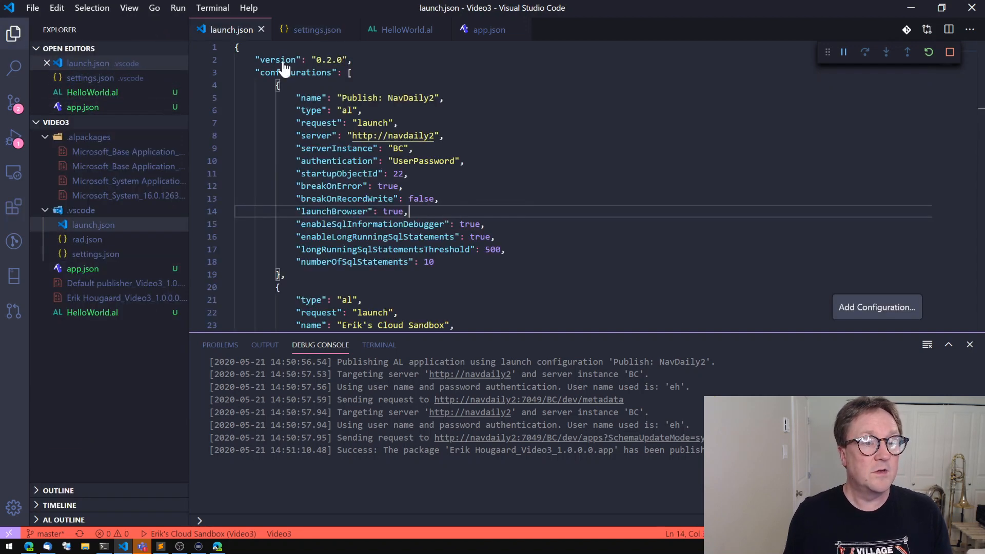
pyautogui.scroll(-3)
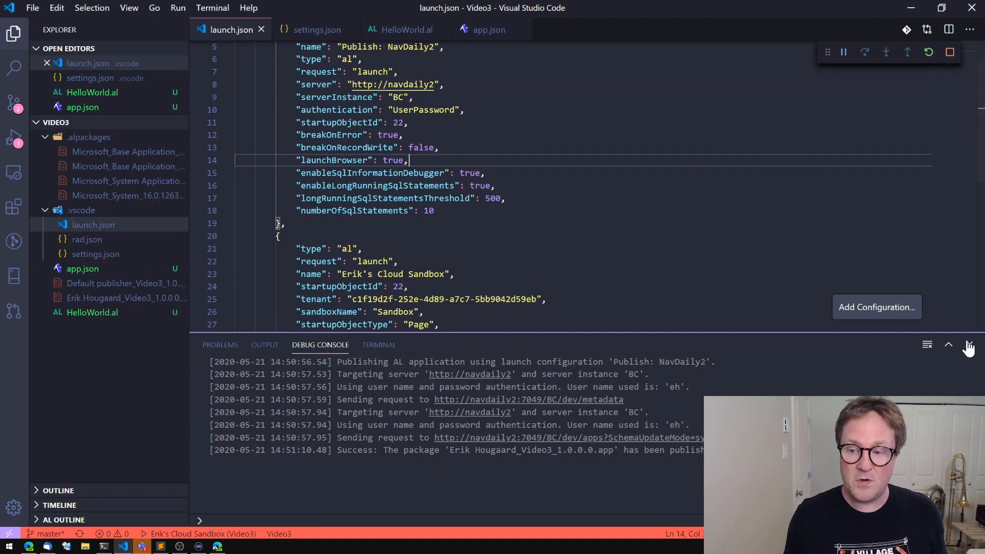